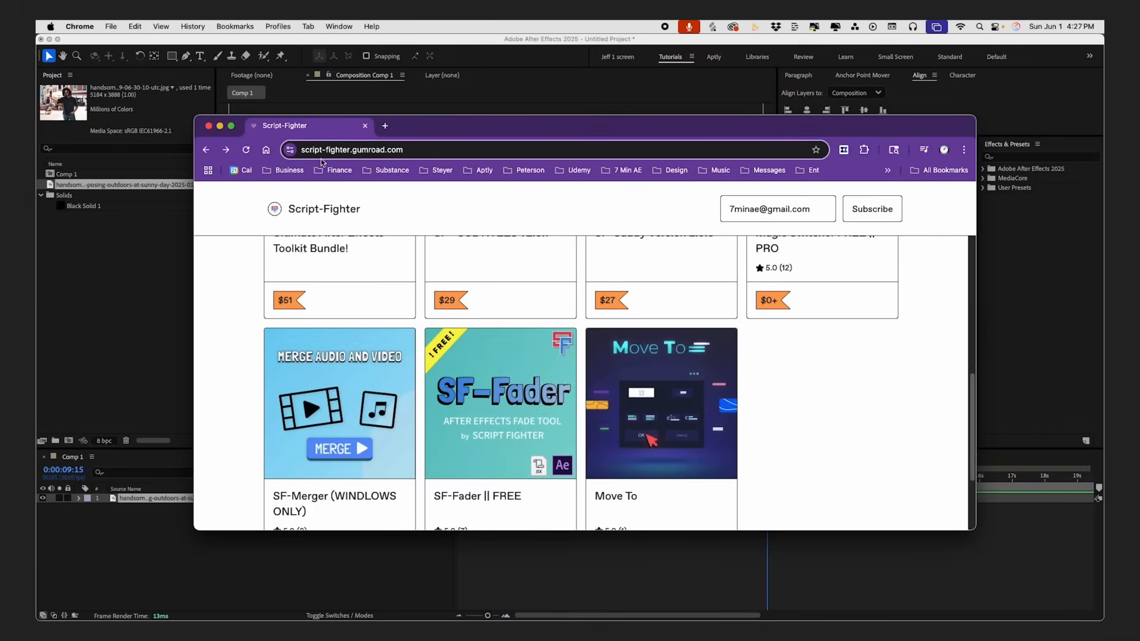
mouse_move(391, 157)
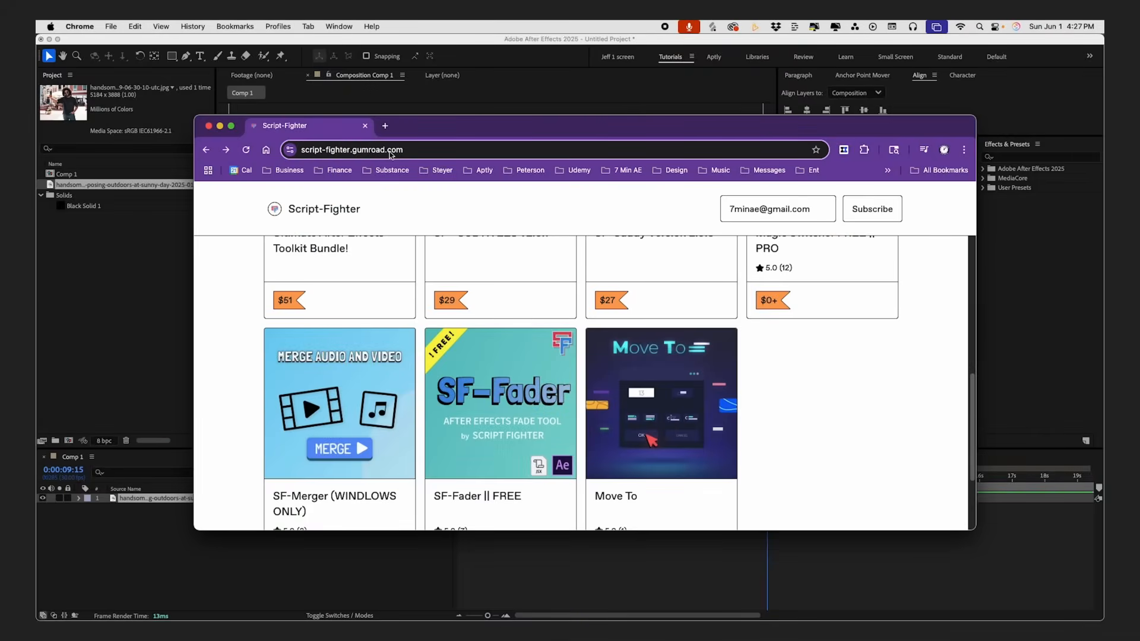
mouse_move(407, 166)
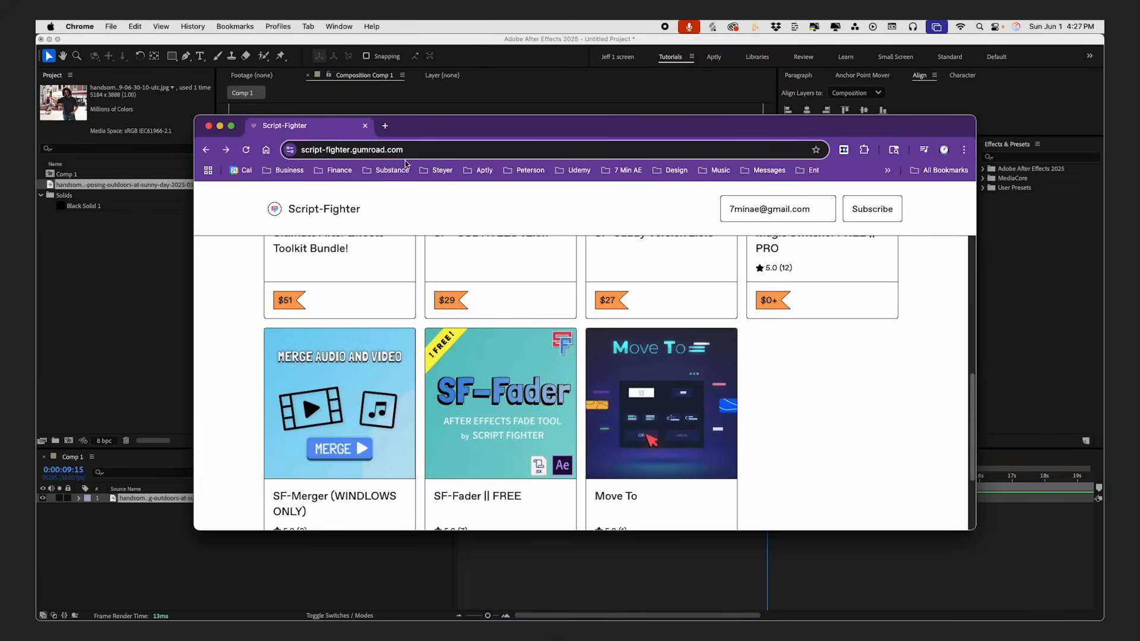
Open the SF-Fader || FREE product card and scroll to the 'You've purchased this product' section.
scroll("up", 3)
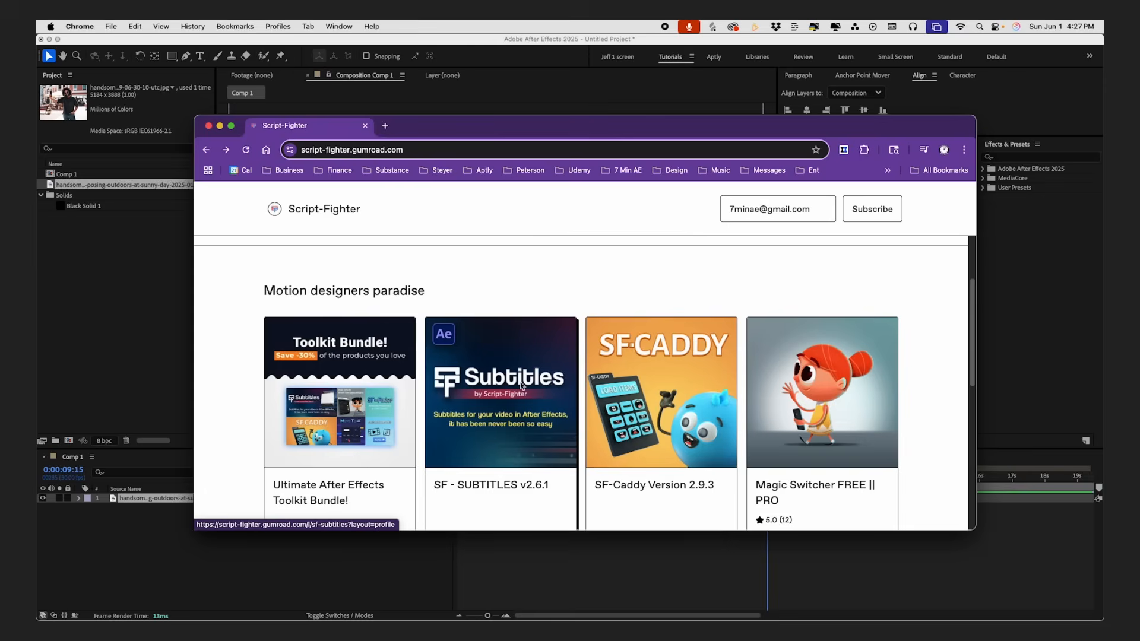
scroll("down", 3)
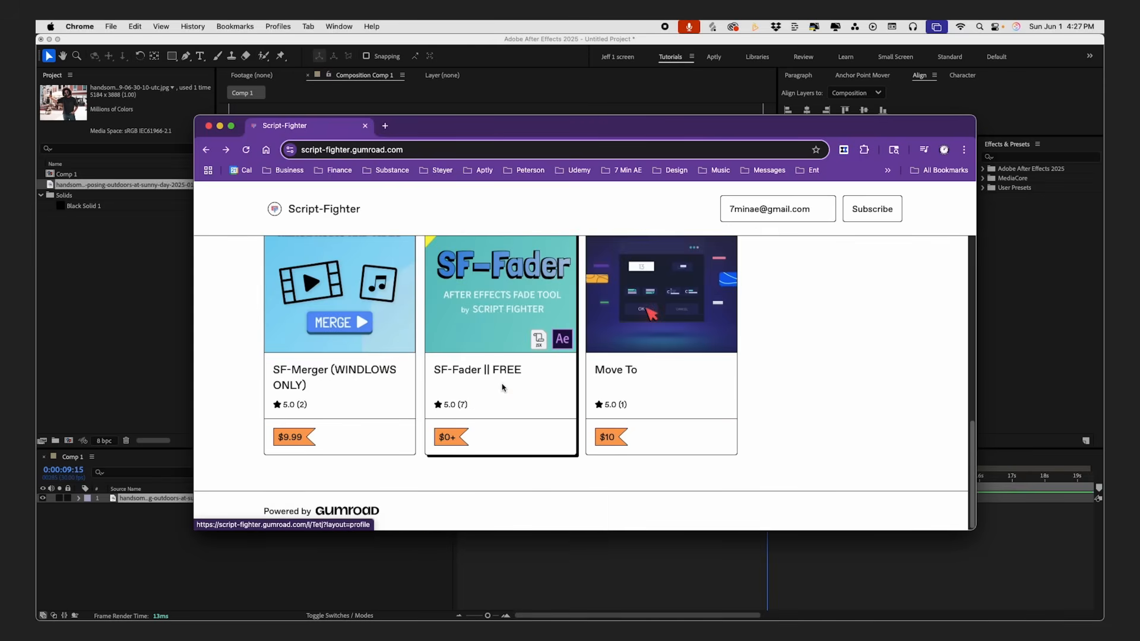
mouse_move(484, 314)
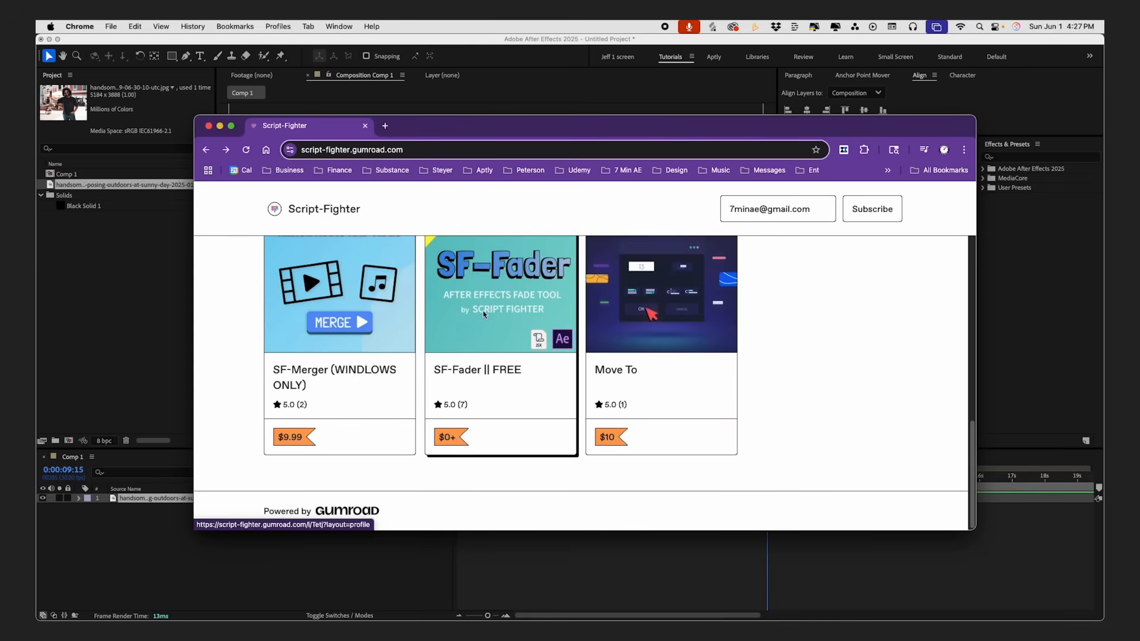
left_click(500, 293)
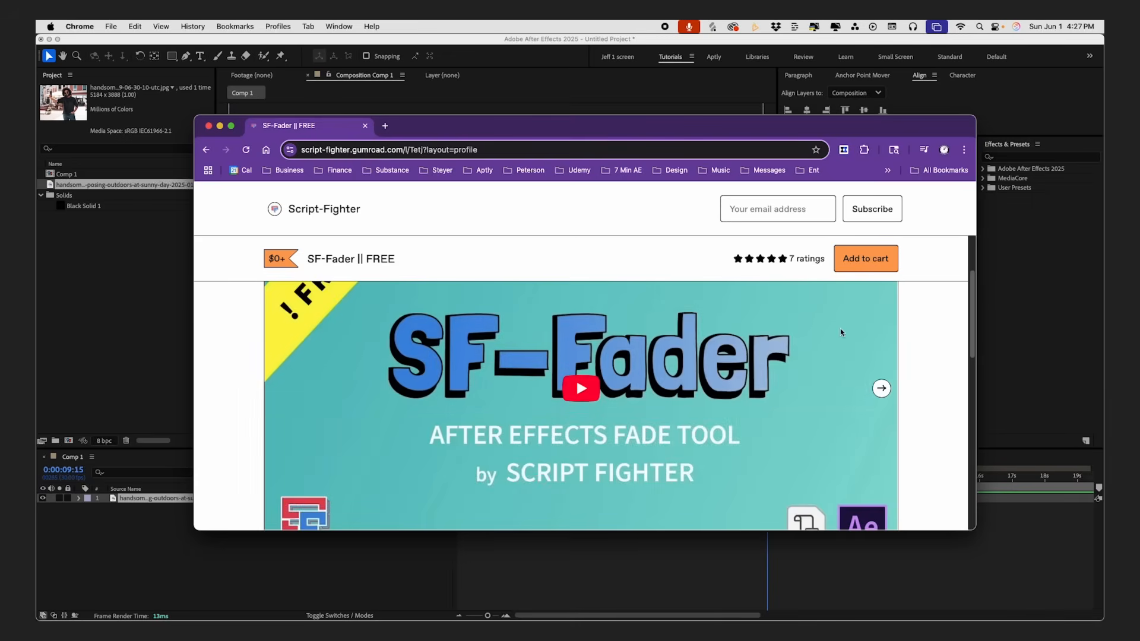
scroll("down", 3)
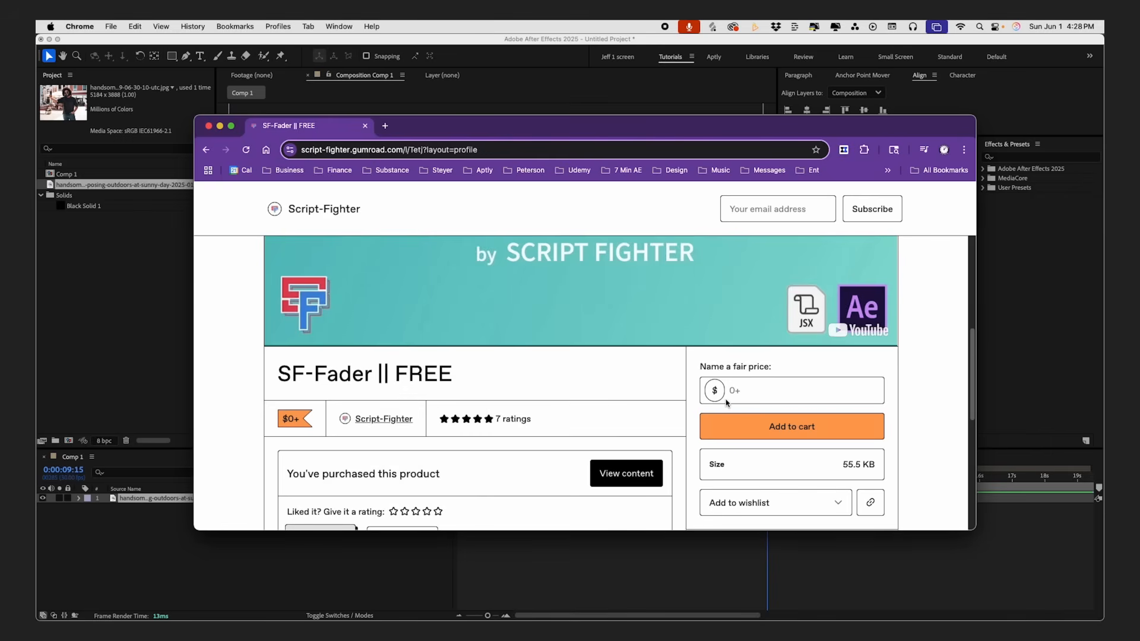
mouse_move(605, 232)
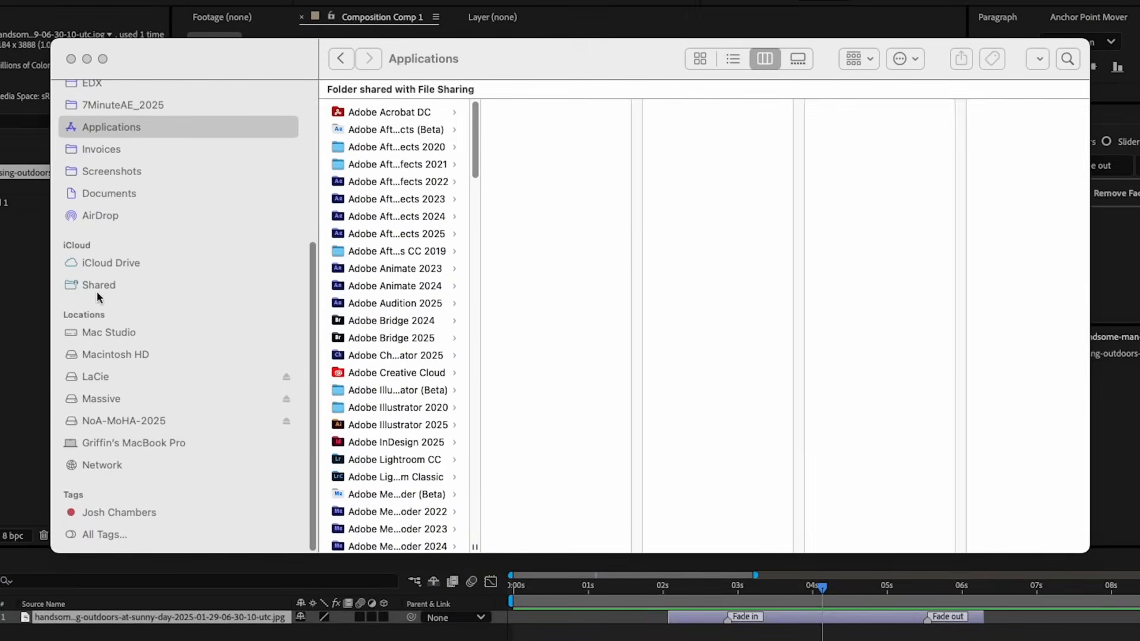
Navigate into Adobe After Effects 2025 > Scripts > ScriptUI Panels to locate SF-Fader.jsxbin.
scroll("up", 3)
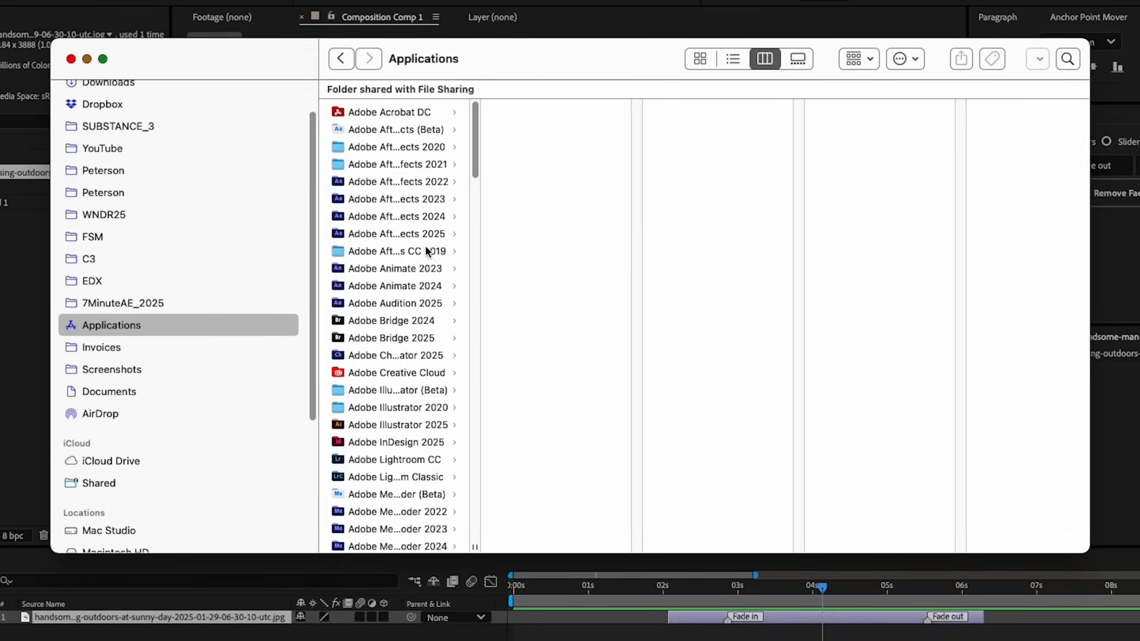
left_click(393, 234)
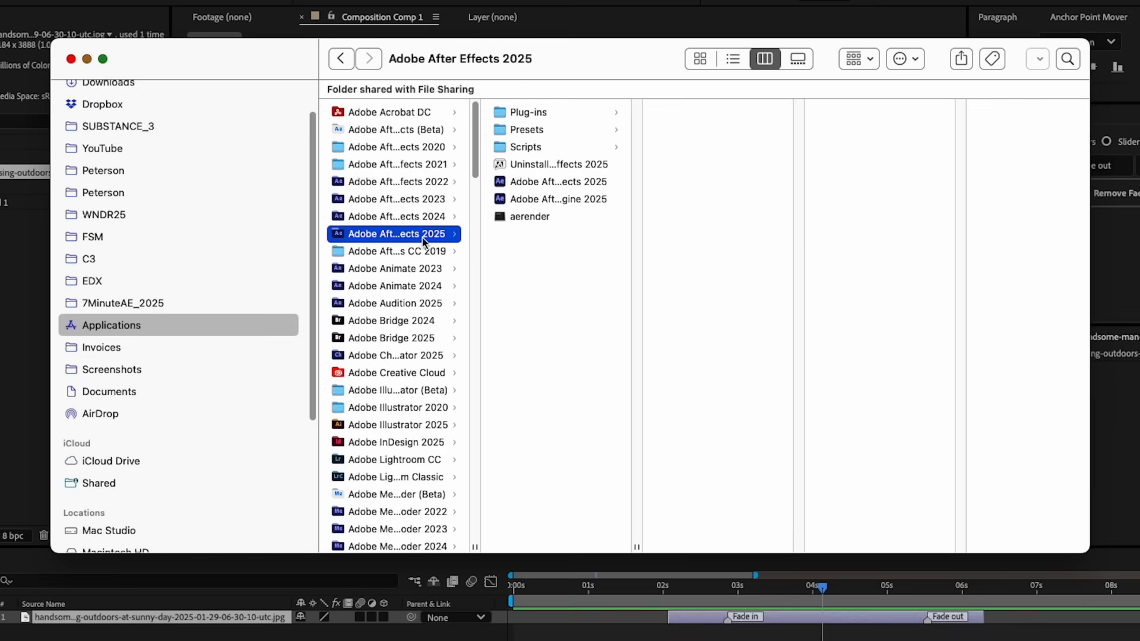
mouse_move(527, 154)
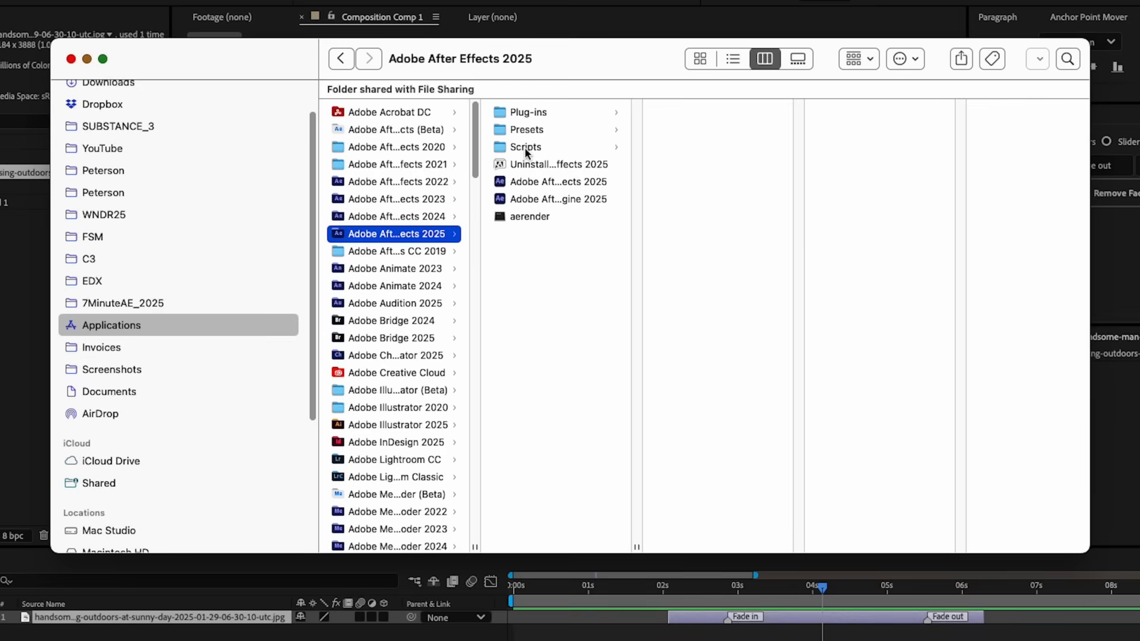
left_click(524, 148)
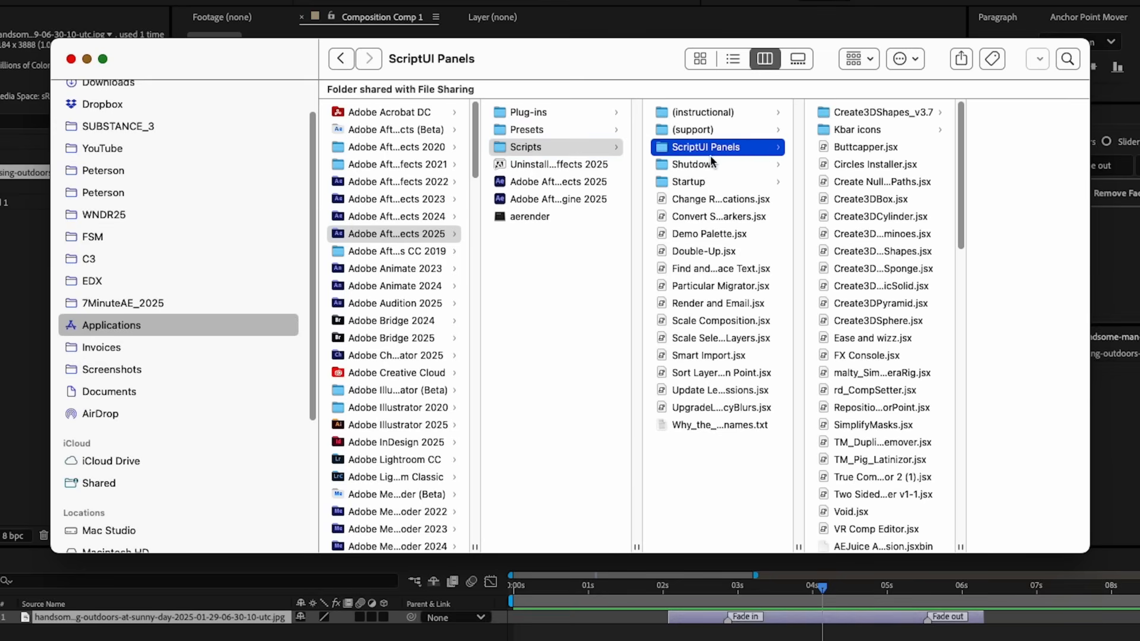
scroll("down", 3)
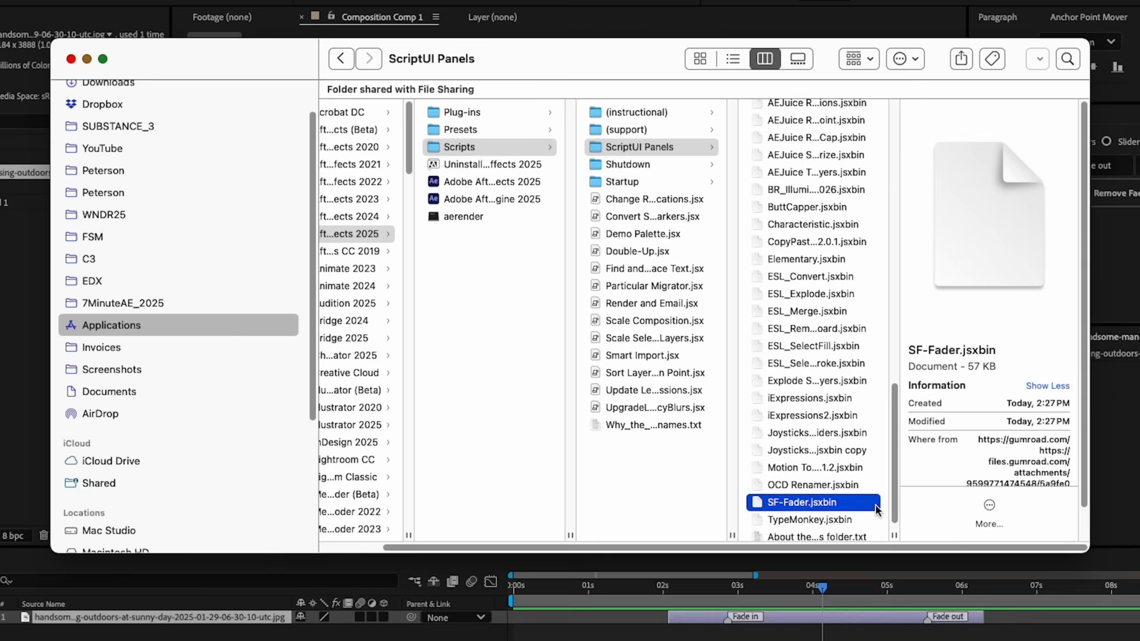
mouse_move(831, 498)
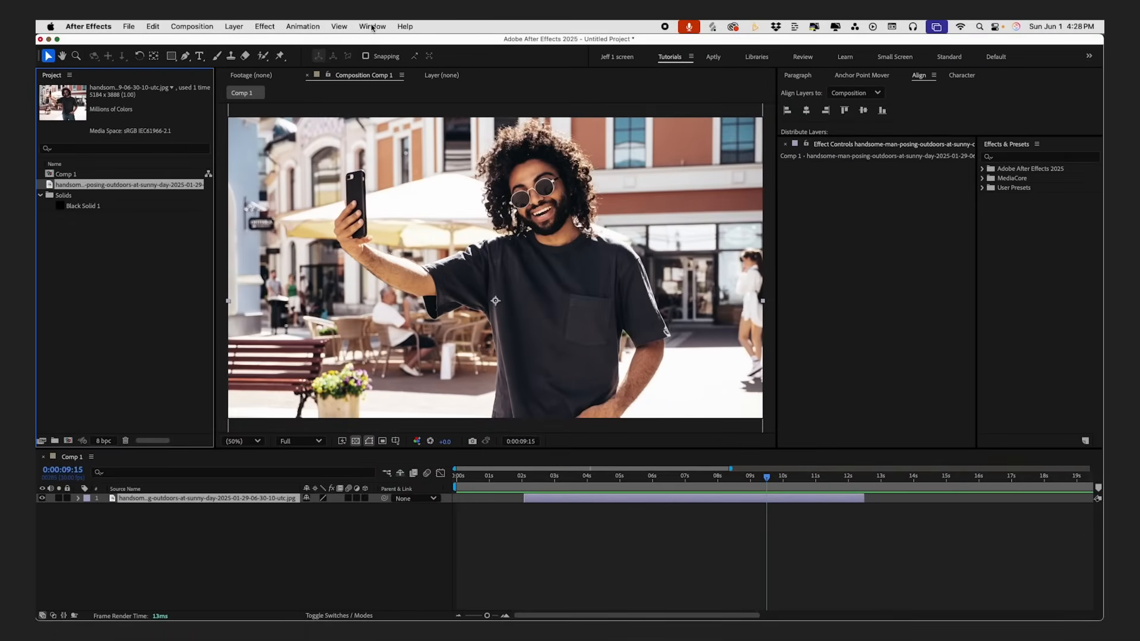
left_click(372, 26)
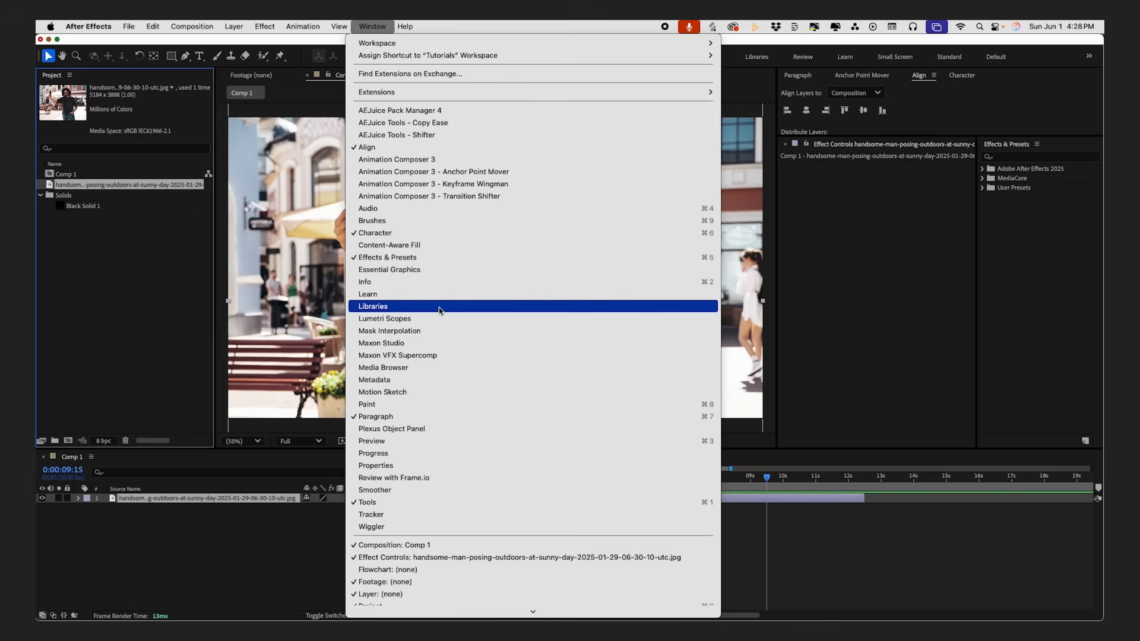
scroll("down", 3)
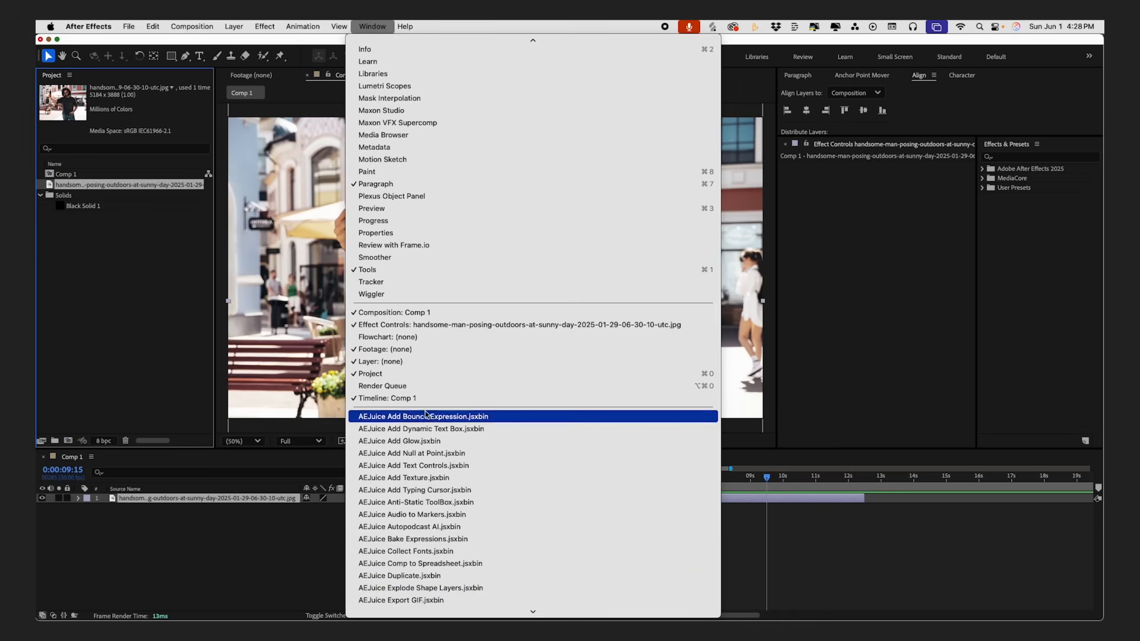
mouse_move(439, 489)
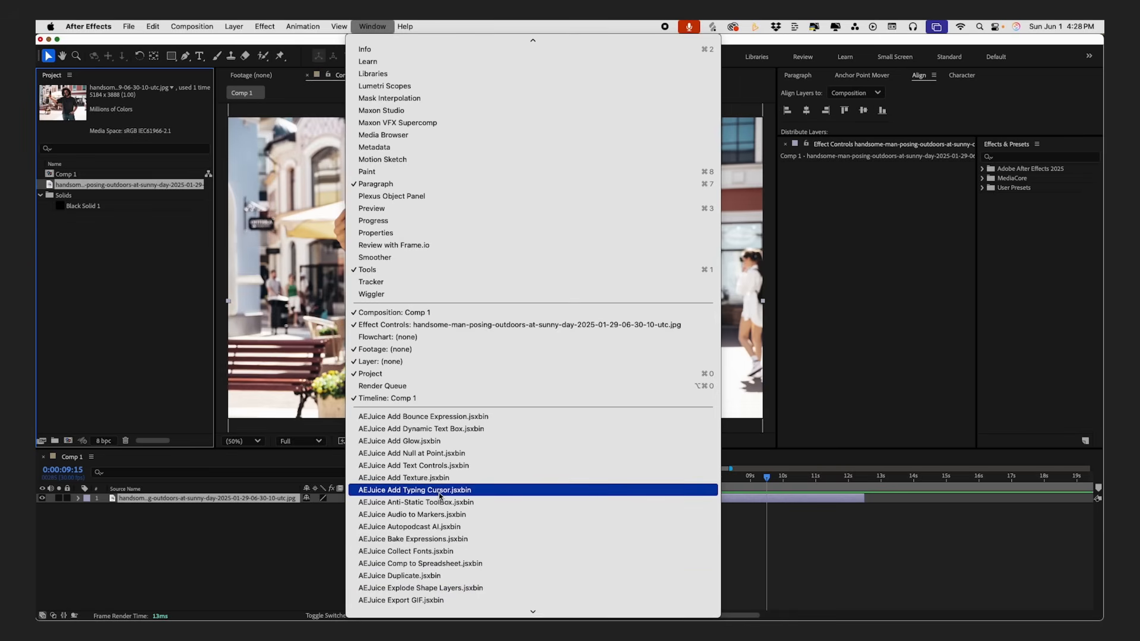
scroll("down", 3)
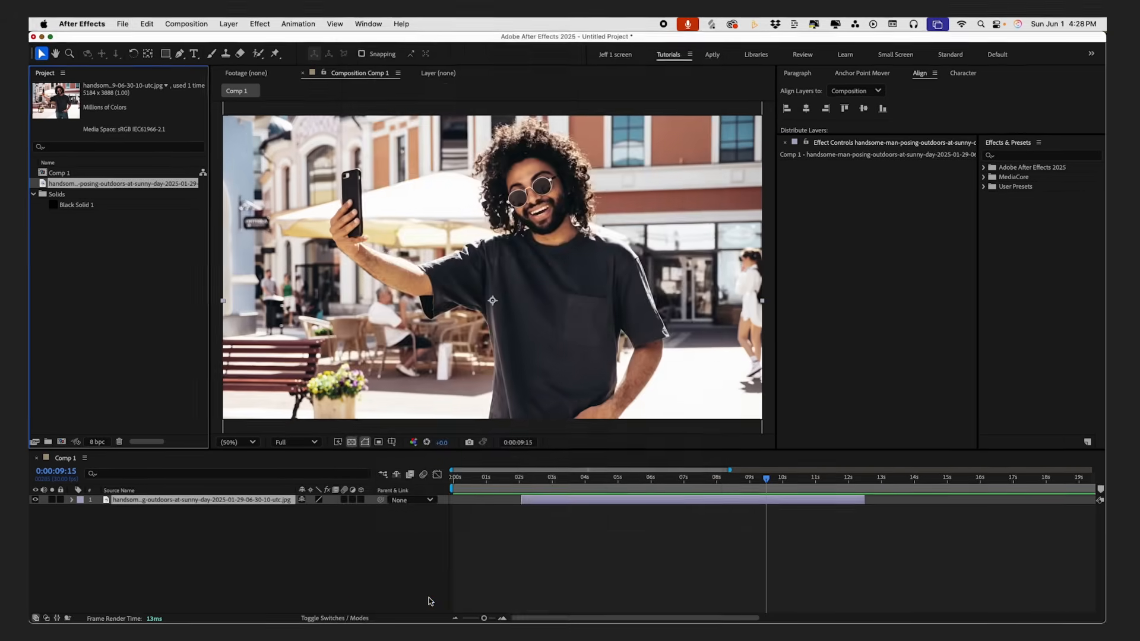
Undock the SF-Fader panel into a floating window via its panel options menu.
left_click(809, 64)
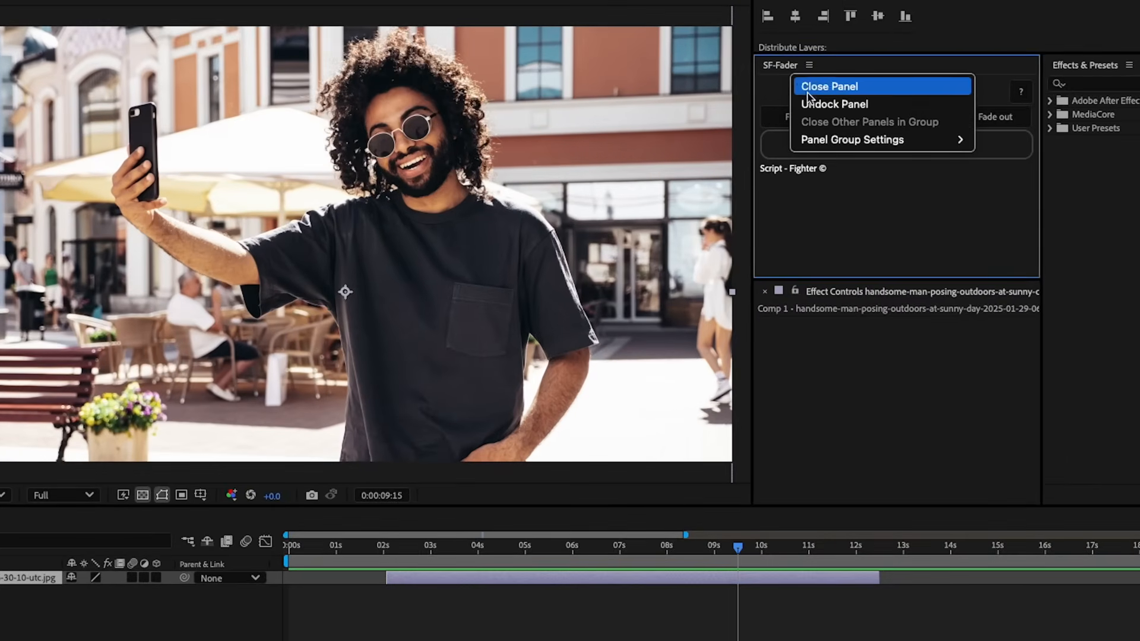
left_click(834, 104)
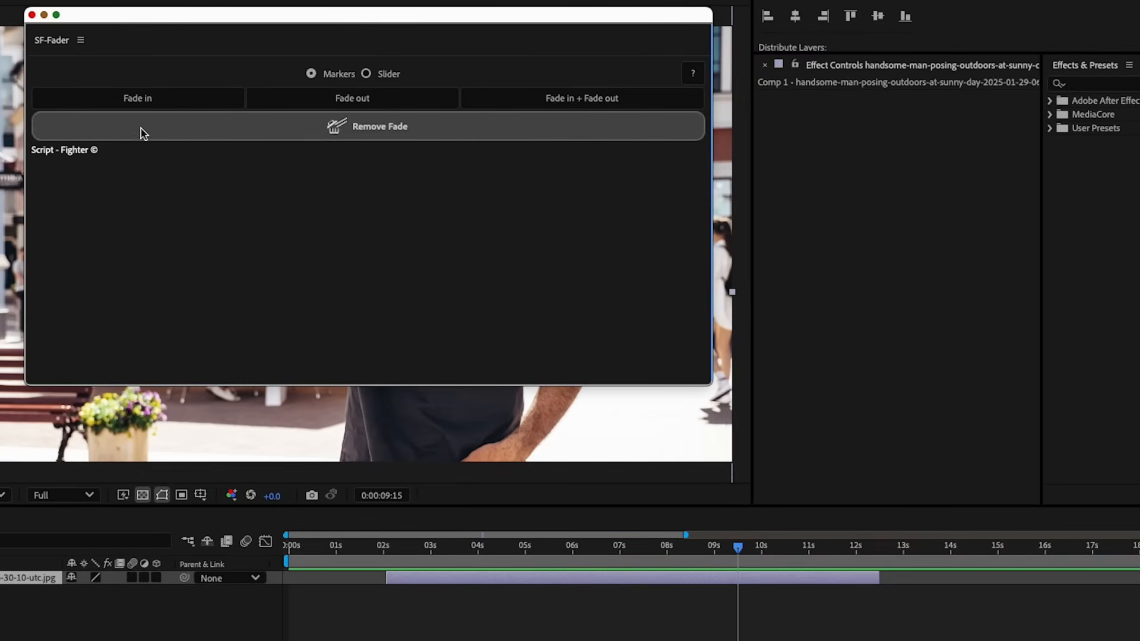
mouse_move(549, 63)
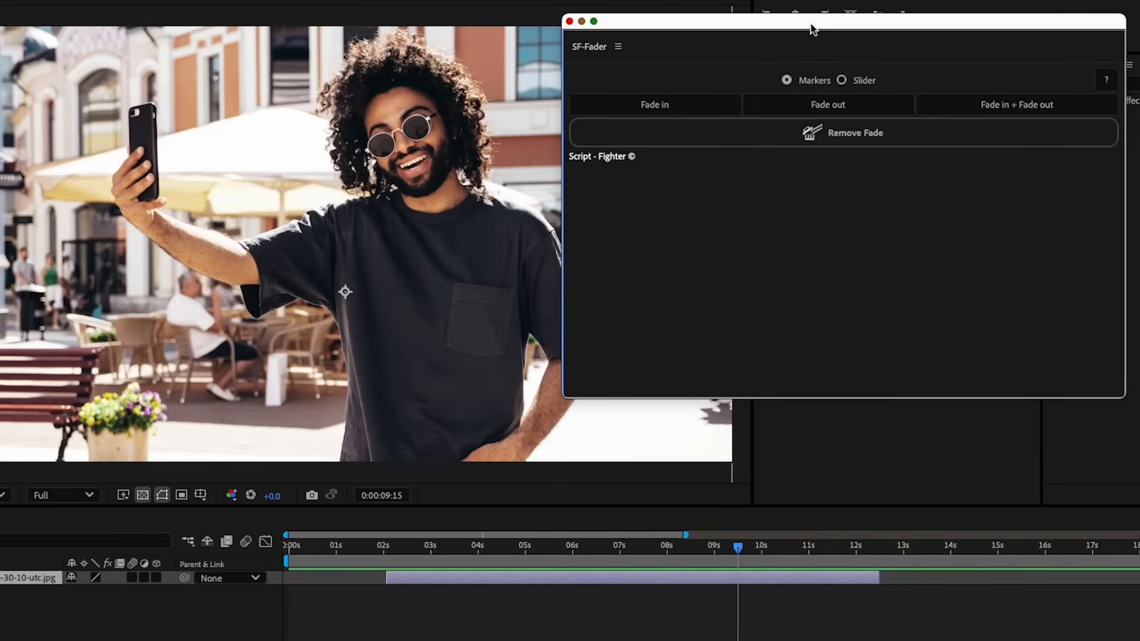
Apply marker-based Fade in + Fade out to the photo layer, keeping Markers mode over Slider.
left_click(384, 546)
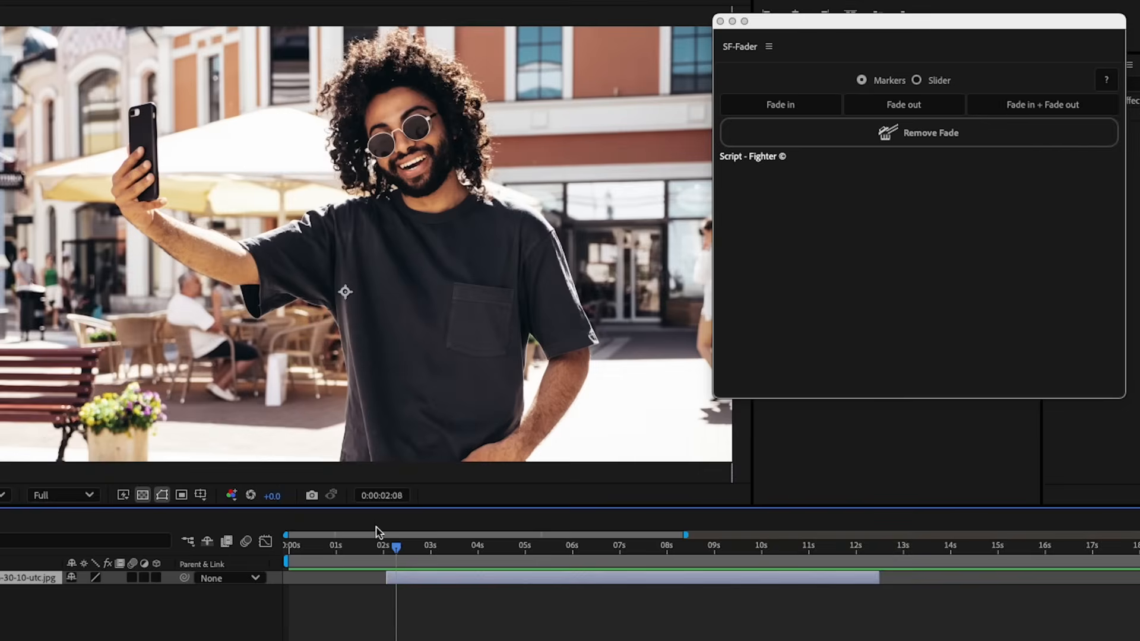
left_click(780, 104)
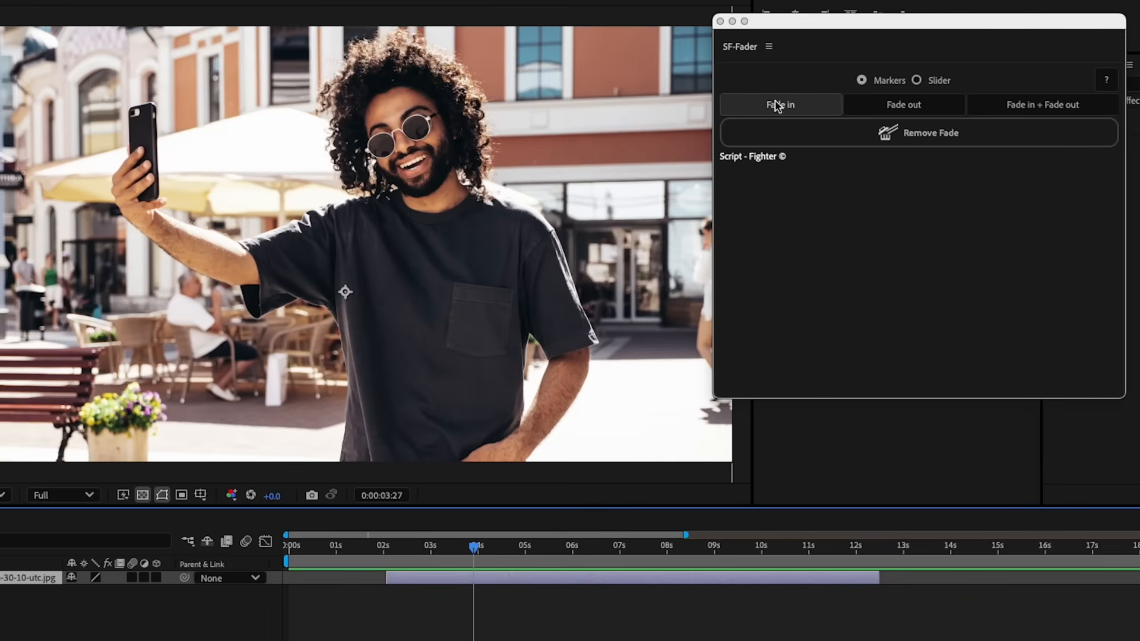
mouse_move(904, 105)
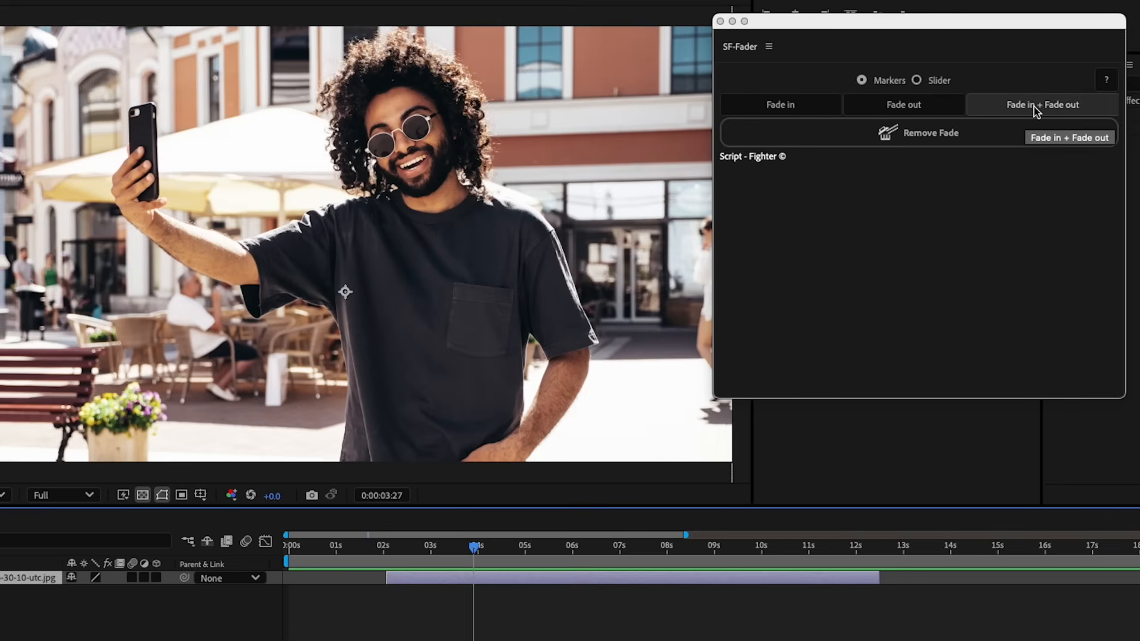
mouse_move(913, 102)
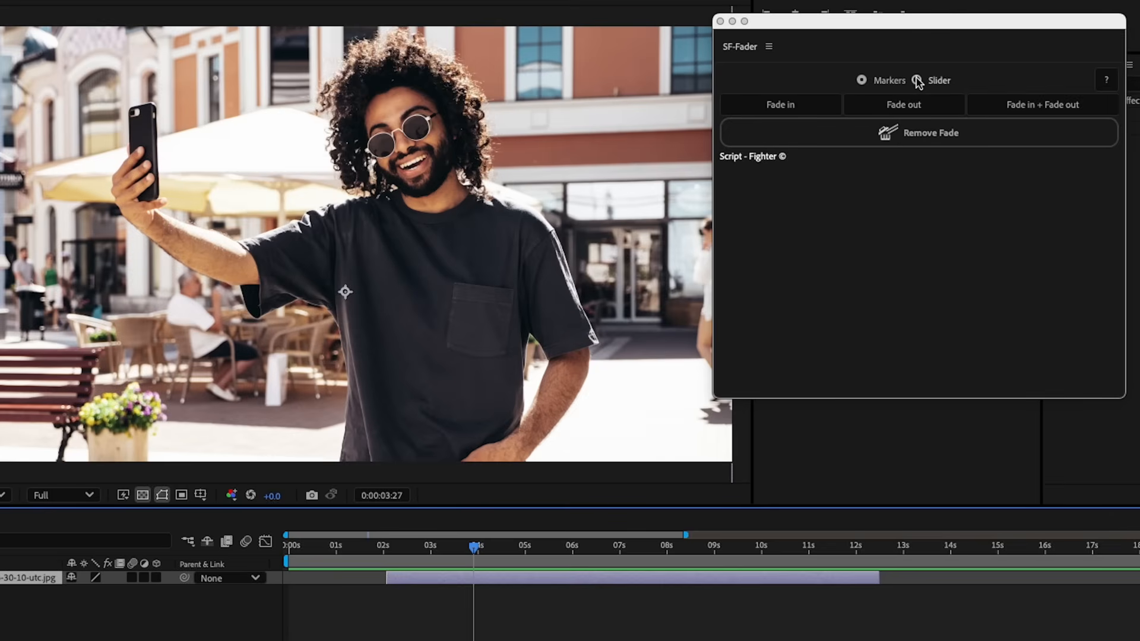
left_click(861, 79)
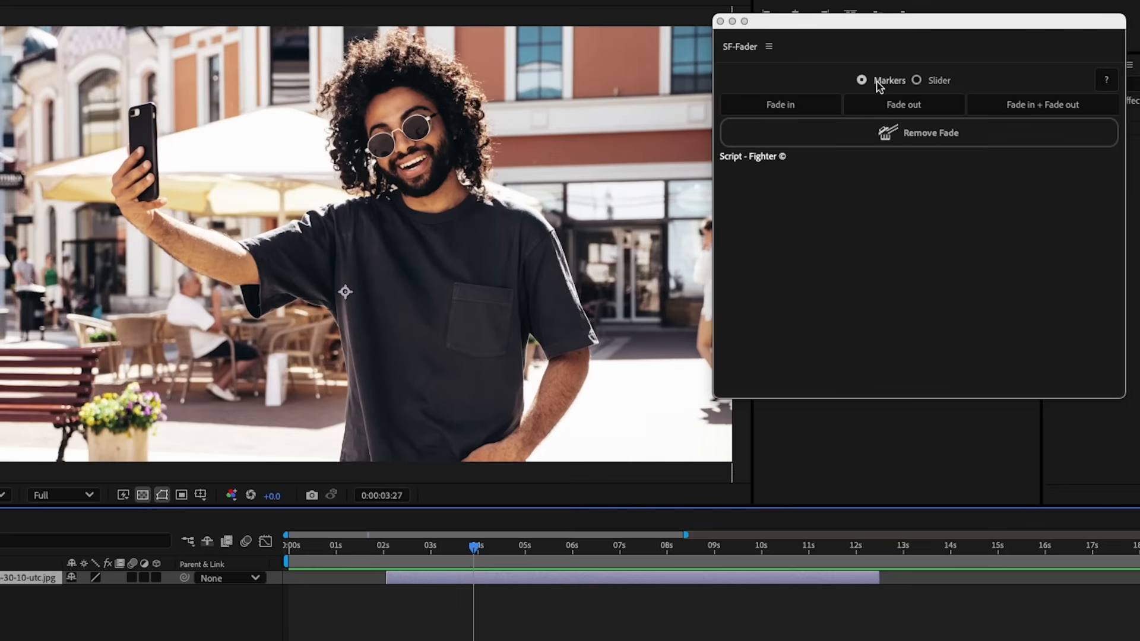
left_click(1041, 105)
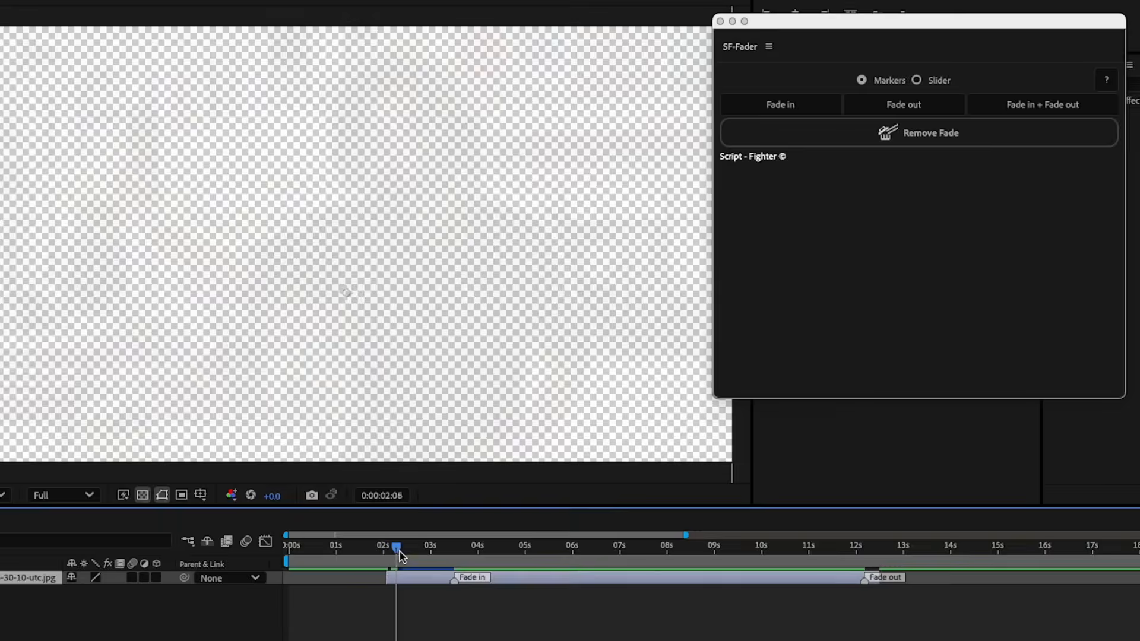
Scrub through the fade-in and layer end to preview, then remove the fades from the photo layer.
left_click(418, 545)
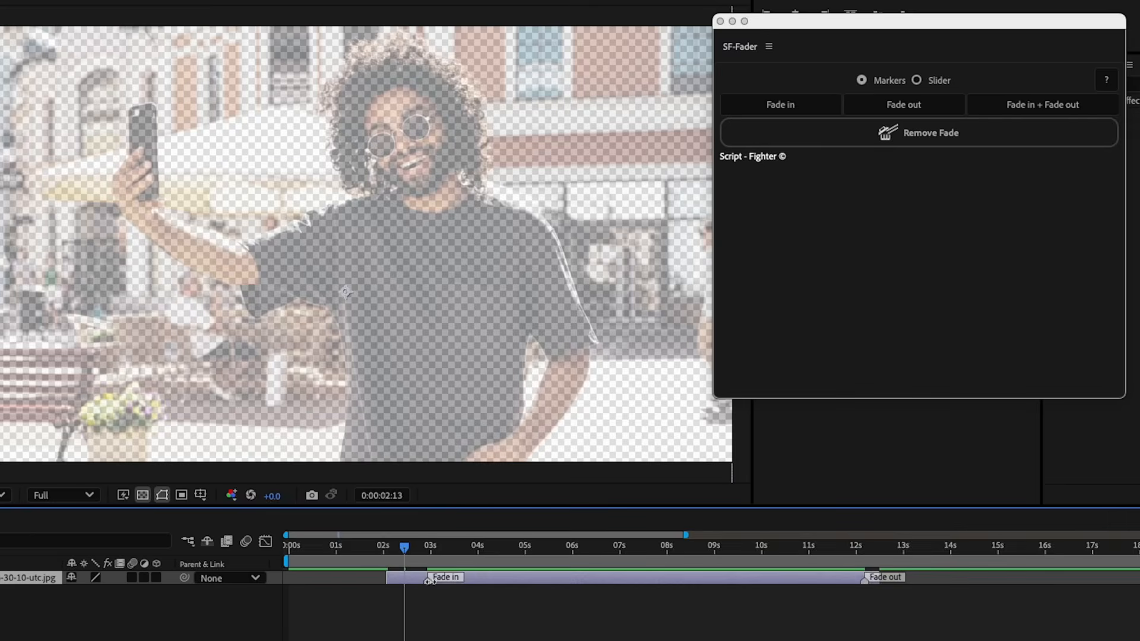
left_click(861, 546)
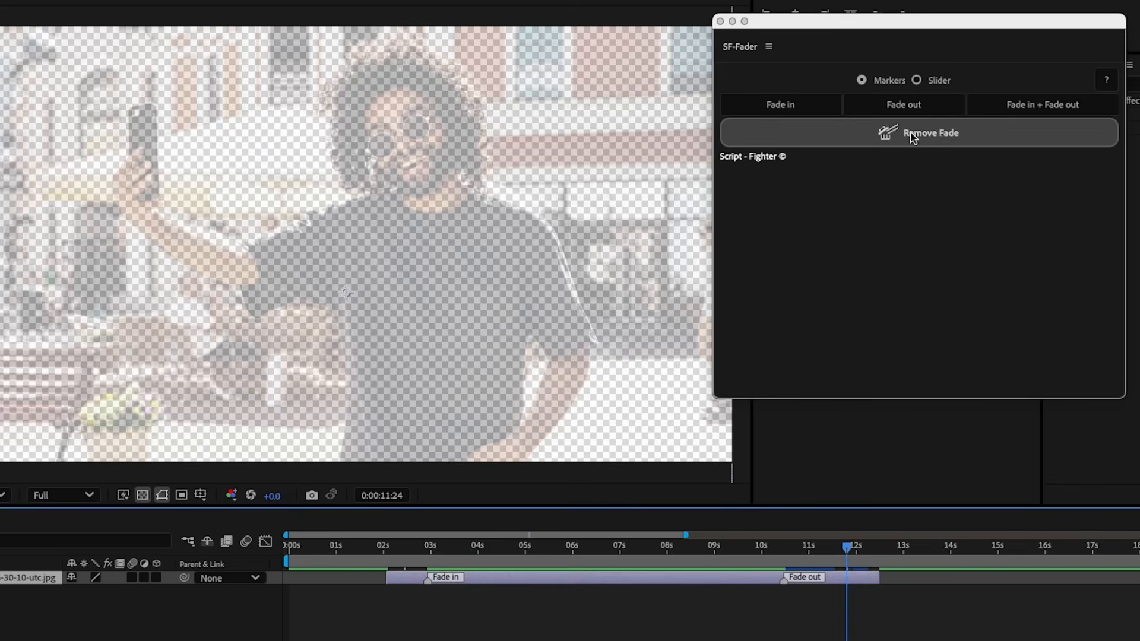
left_click(918, 132)
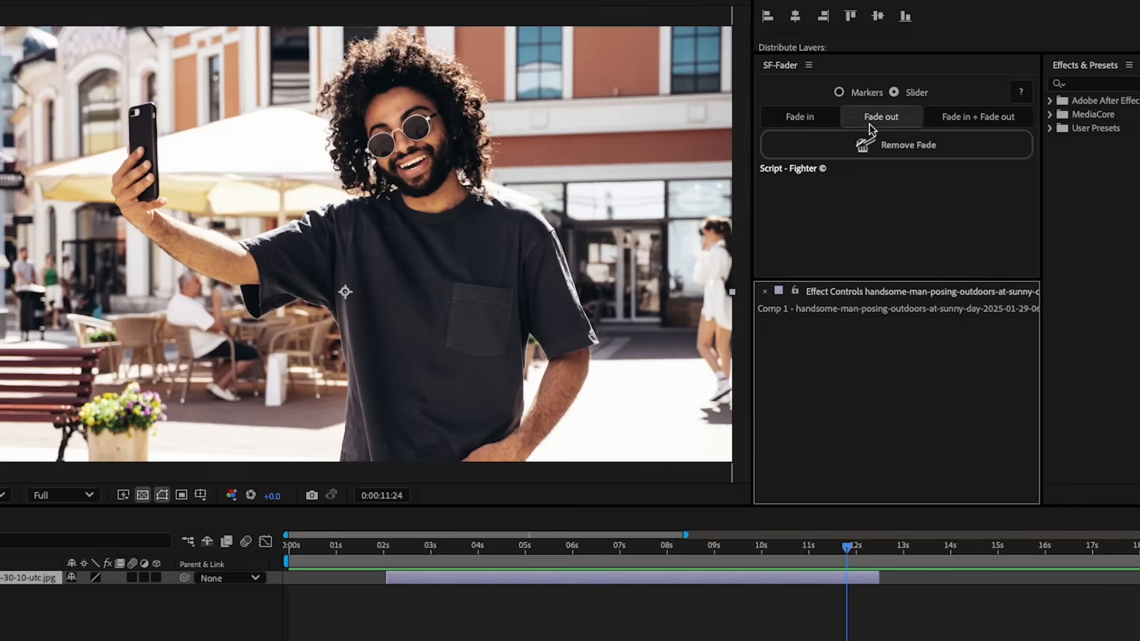
Apply a slider-controlled Fade in + Fade out at 12 frames, preview it, then remove it.
left_click(979, 116)
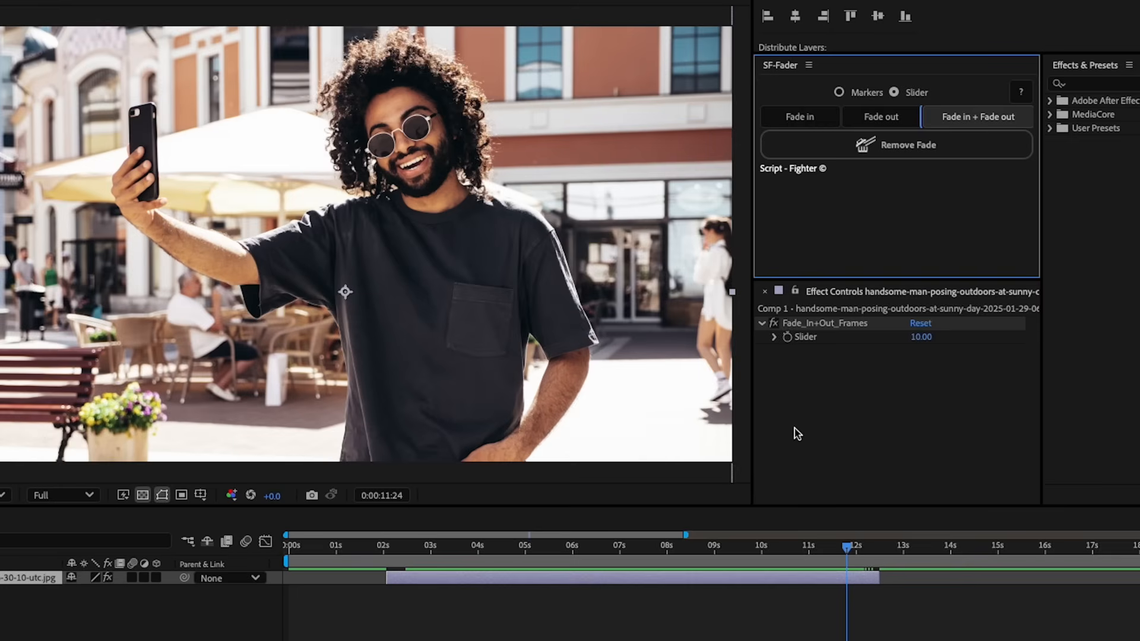
mouse_move(528, 525)
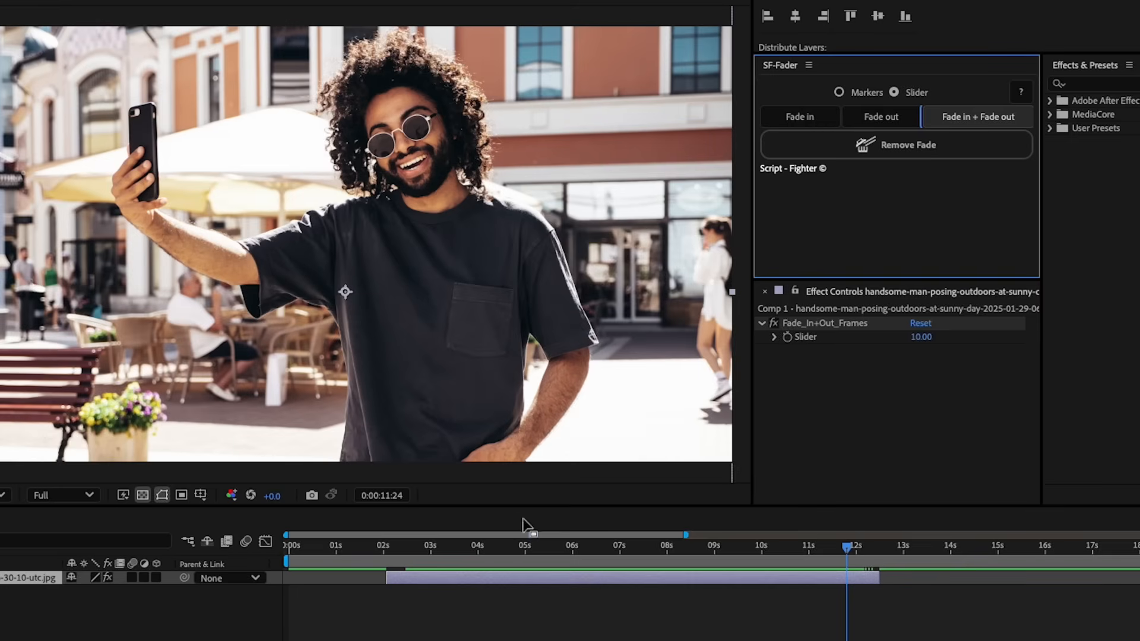
left_click(403, 546)
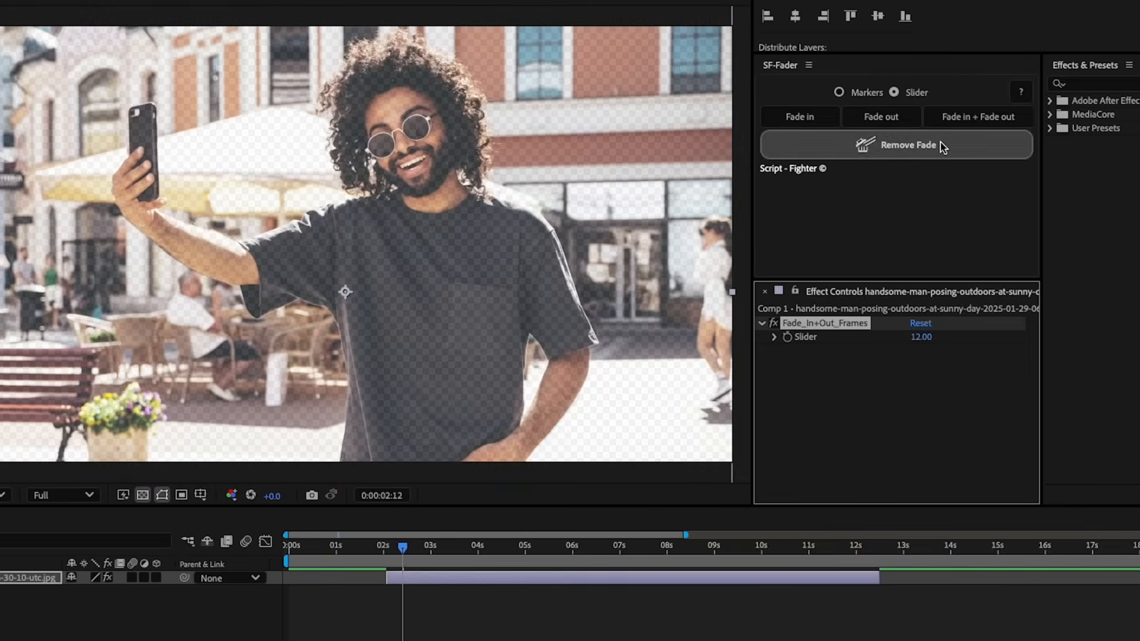
mouse_move(826, 565)
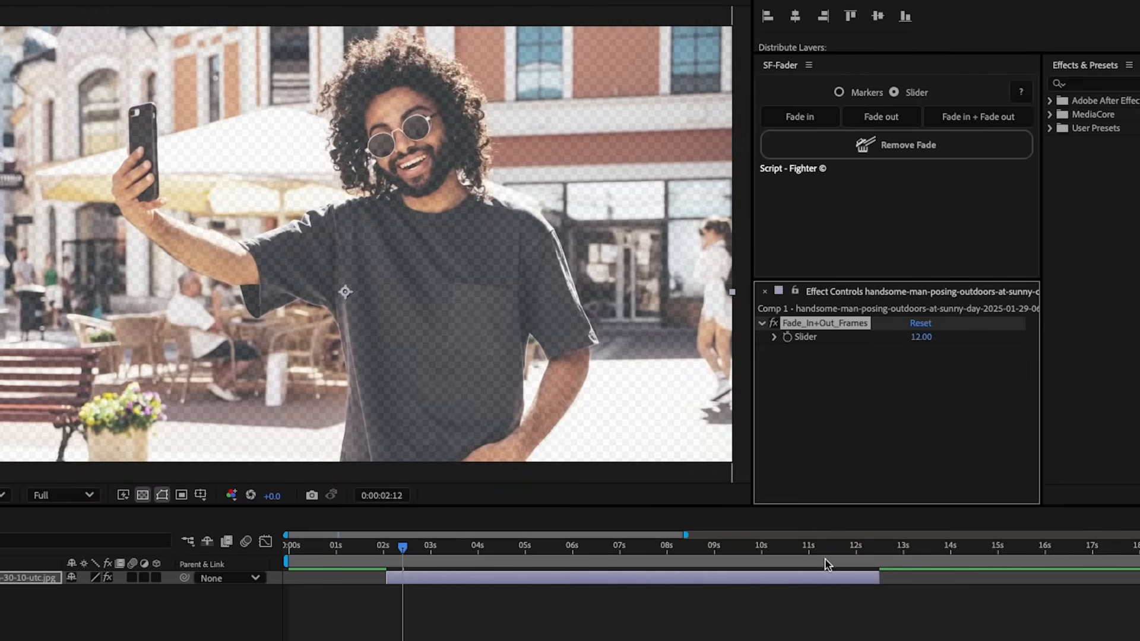
left_click(864, 546)
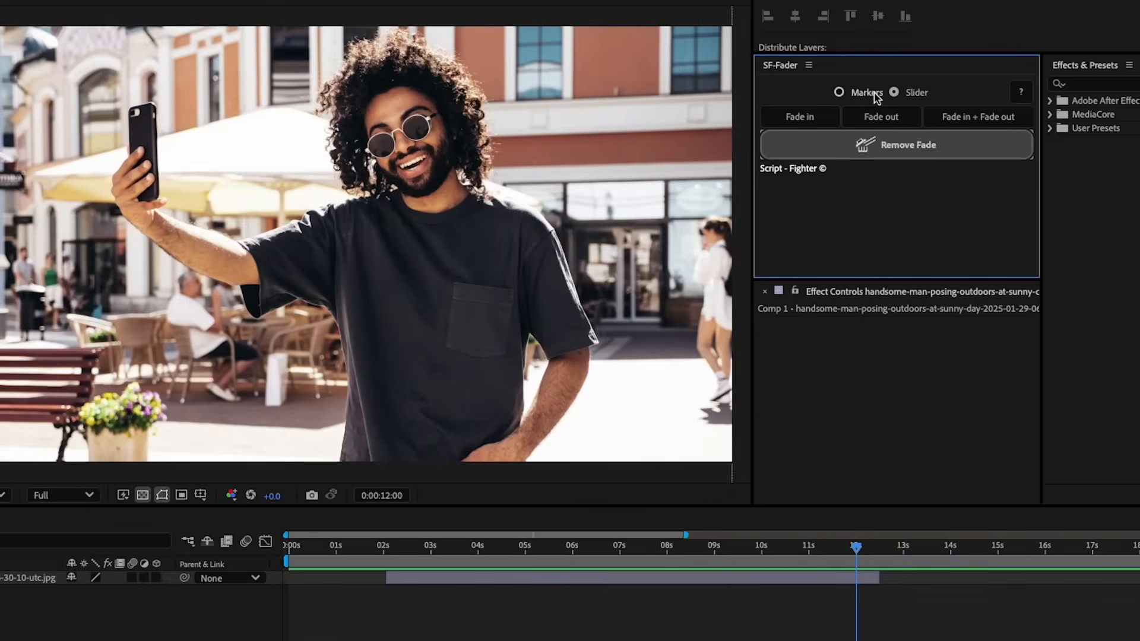
Back in Markers mode, add a fade-in marker, remove it, then add fade-in and fade-out markers.
left_click(799, 116)
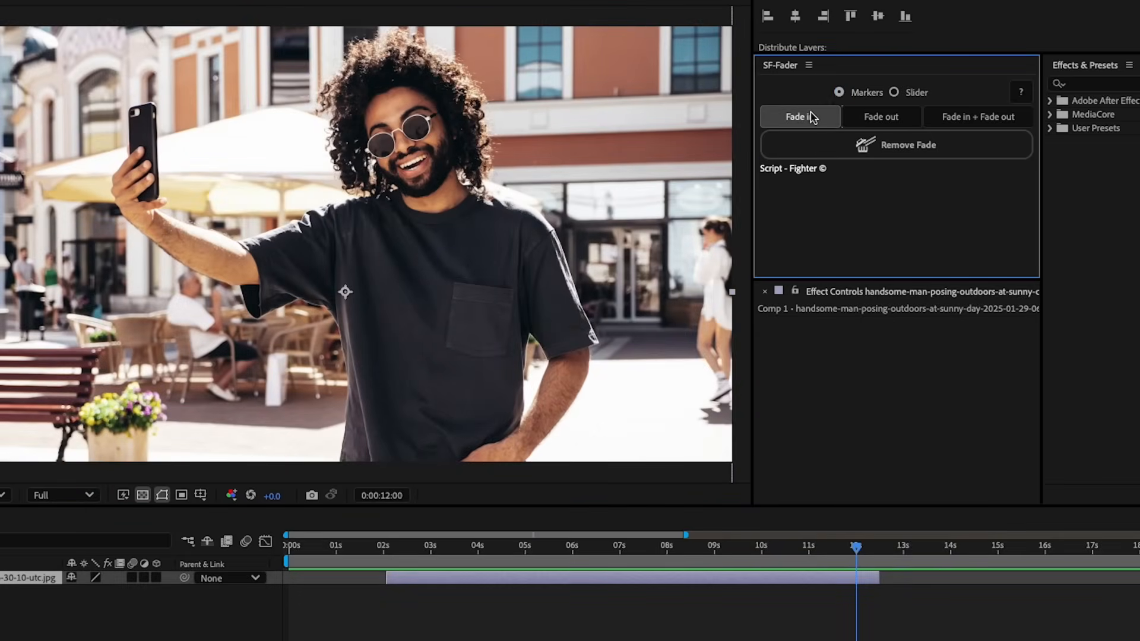
left_click(799, 117)
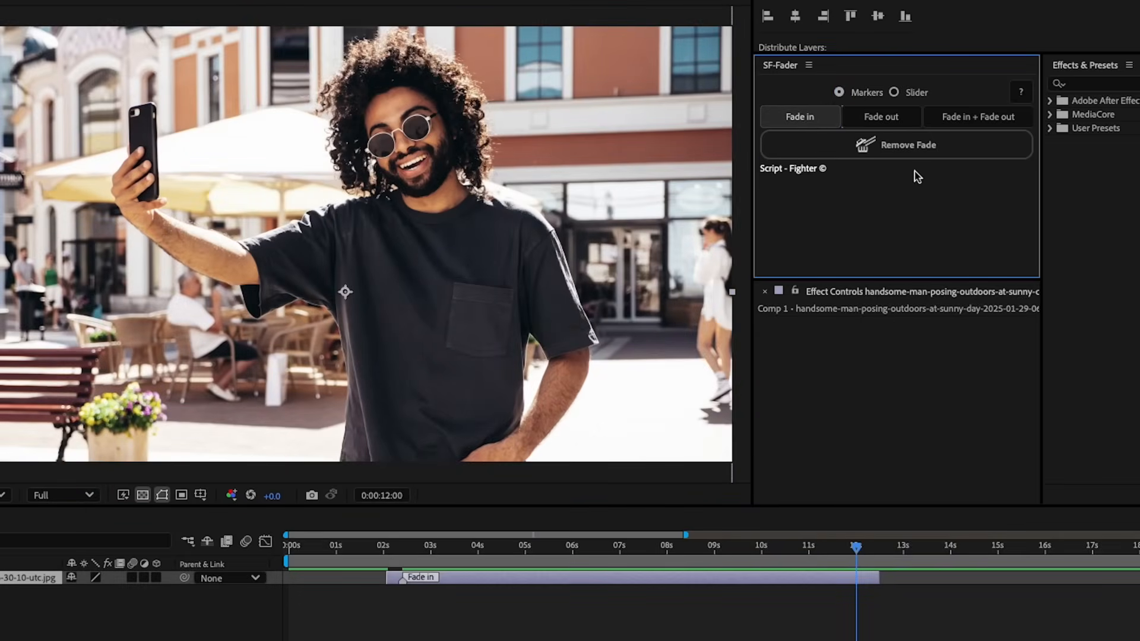
left_click(880, 116)
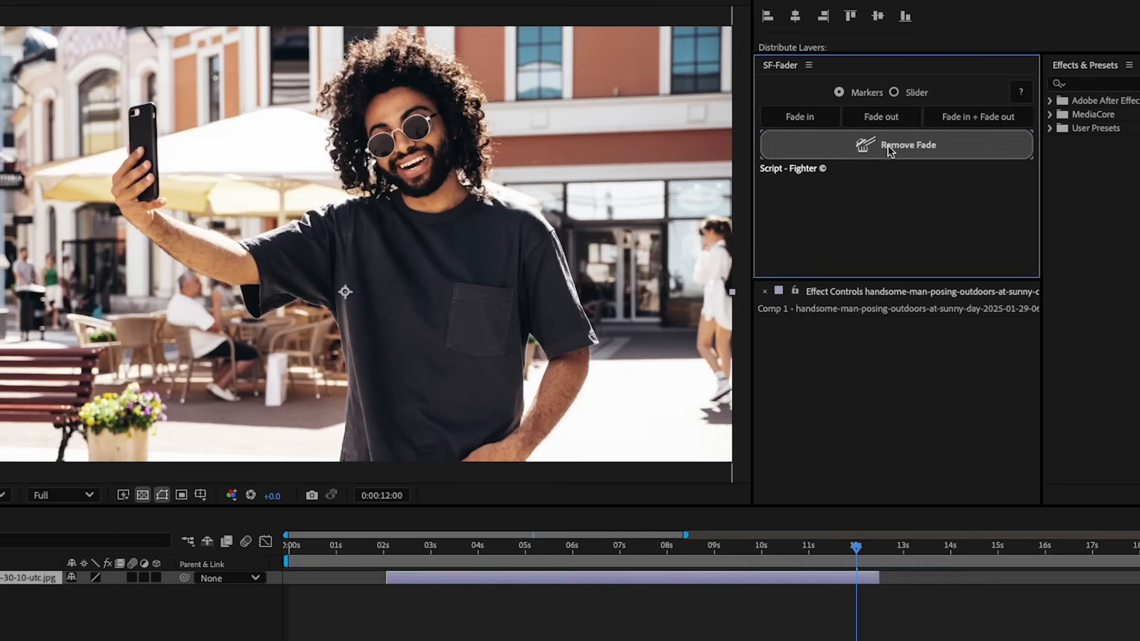
left_click(977, 117)
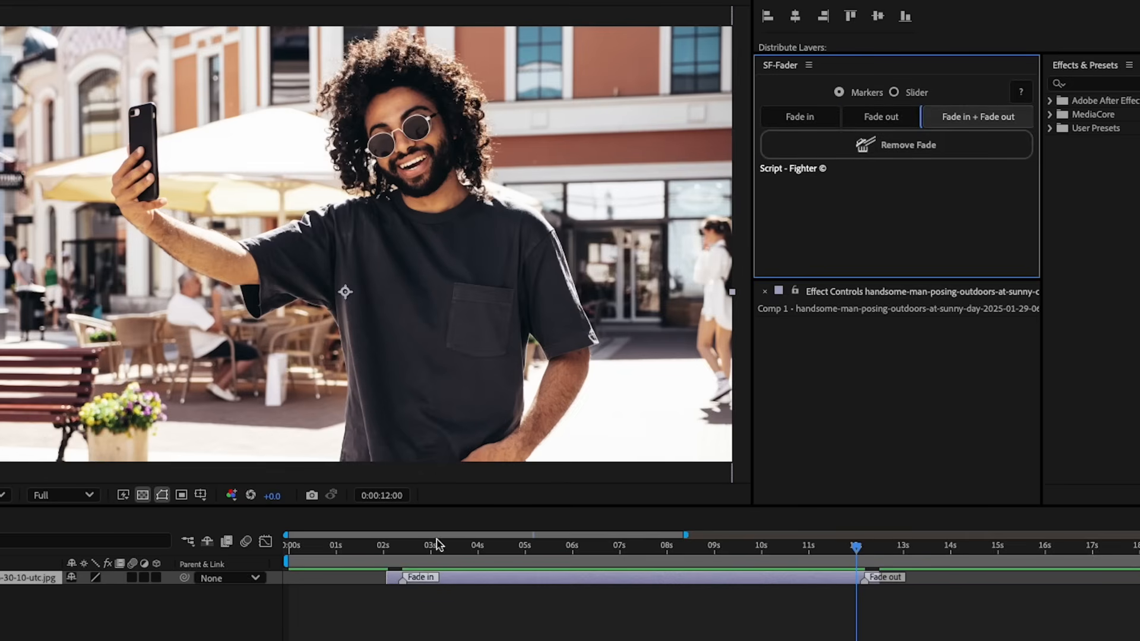
mouse_move(827, 571)
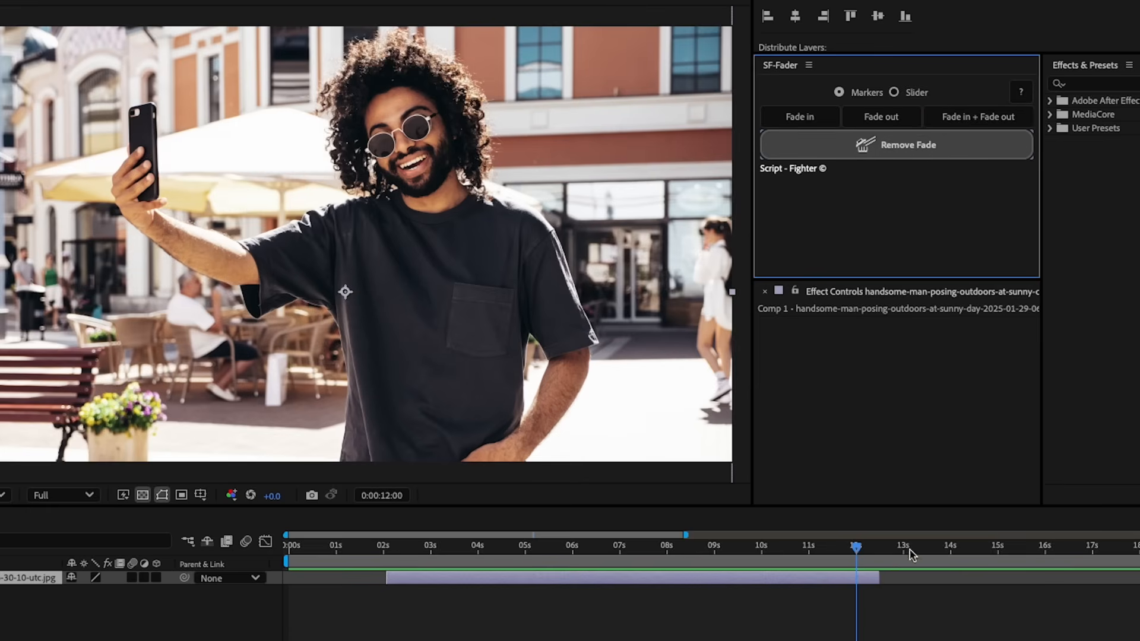
Trim the photo layer shorter and apply Fade in + Fade out markers across its new length.
left_click(483, 545)
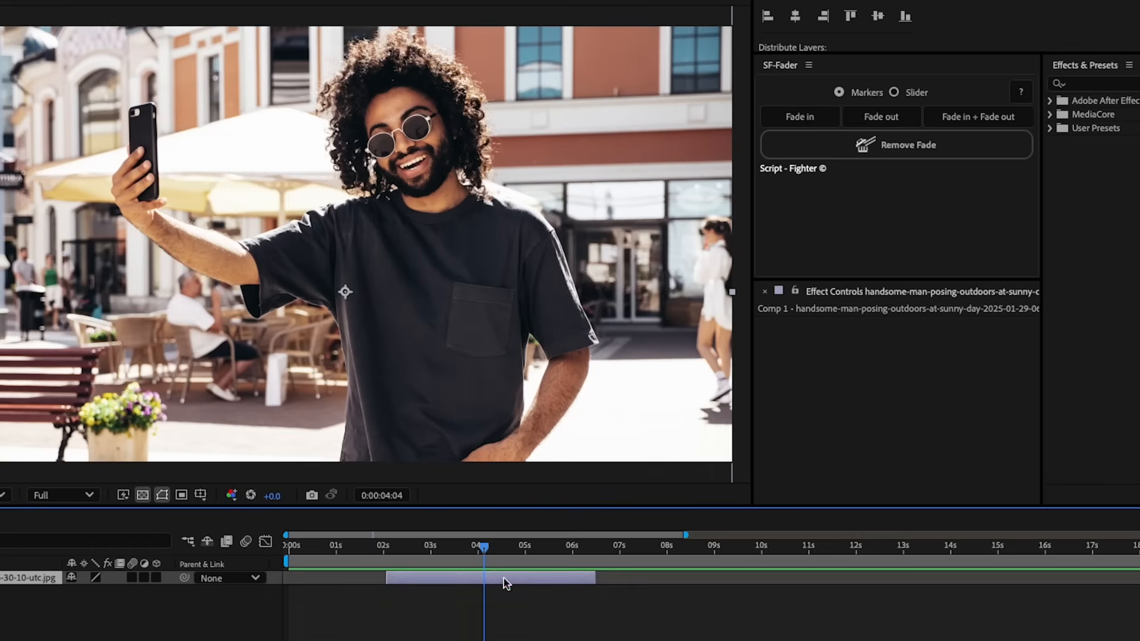
left_click(978, 116)
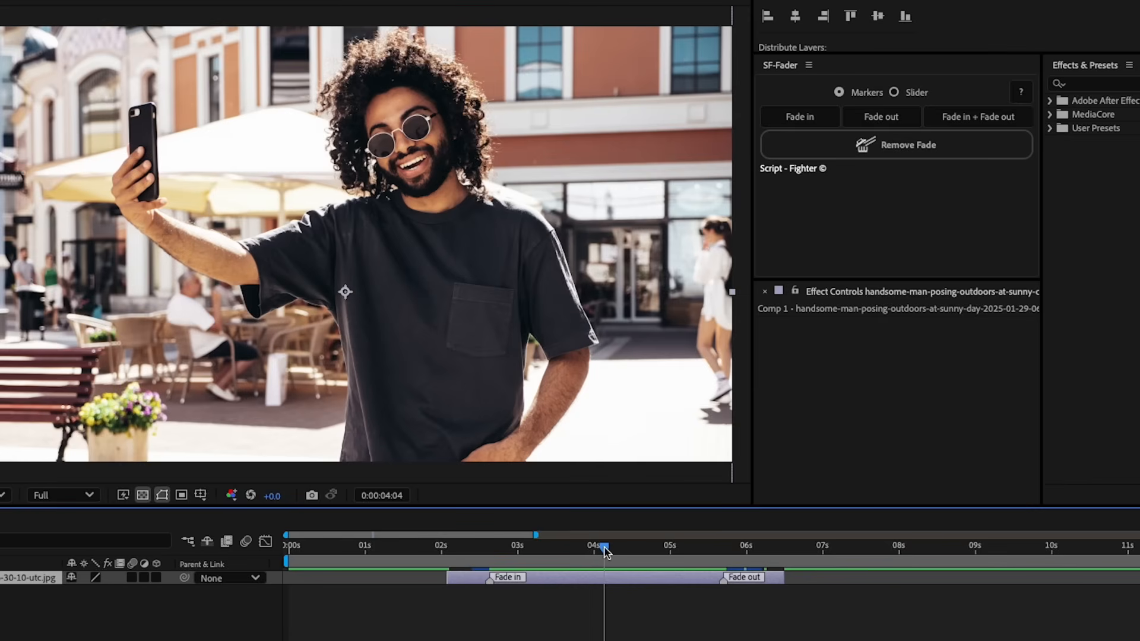
mouse_move(606, 547)
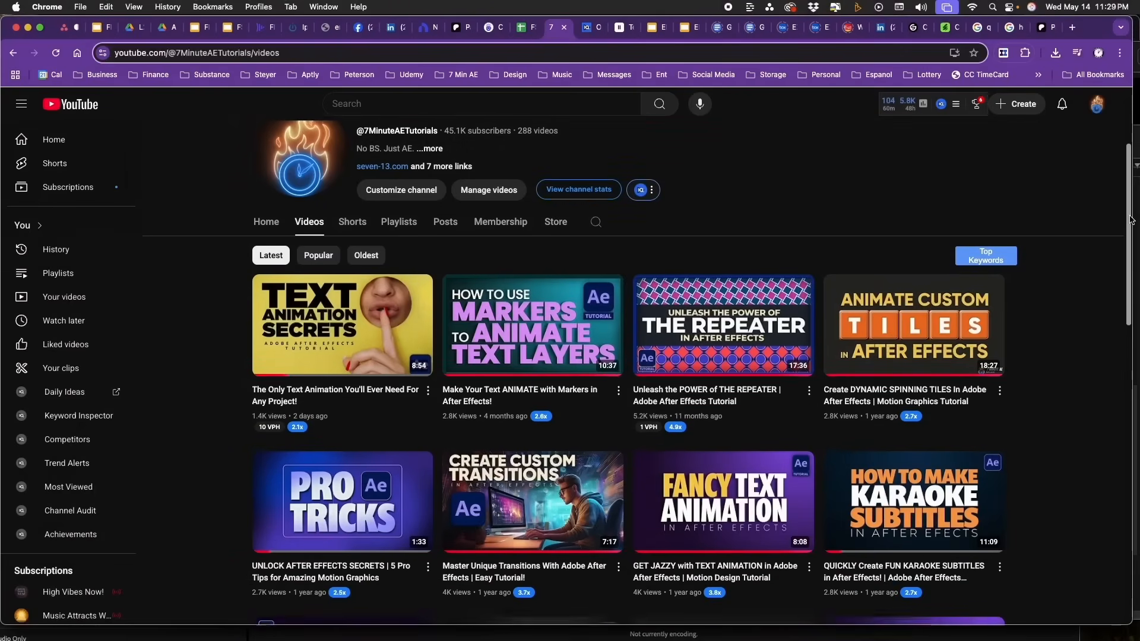
Scroll the 7 Minute AE Tutorials Videos tab and the Patreon shop of presets and templates.
scroll("down", 3)
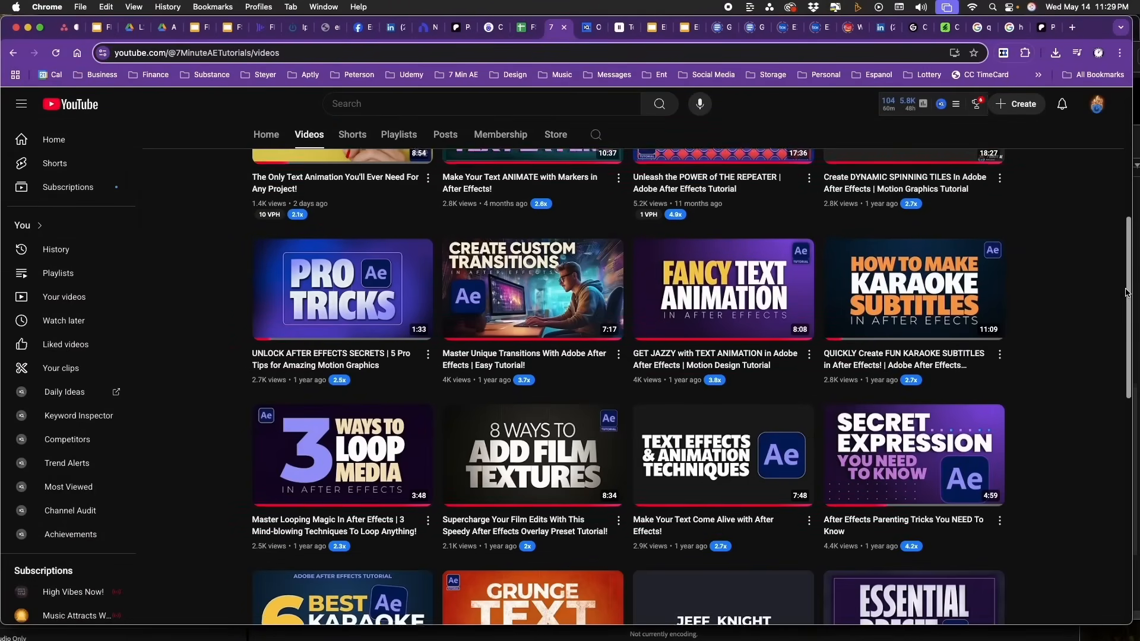
scroll("down", 3)
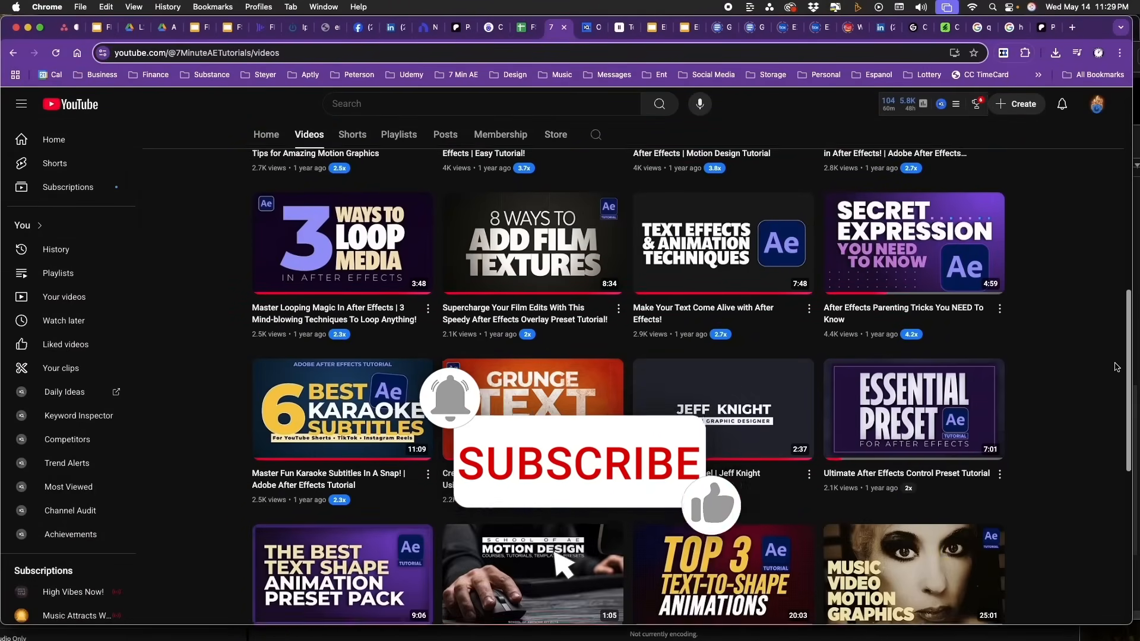
scroll("down", 3)
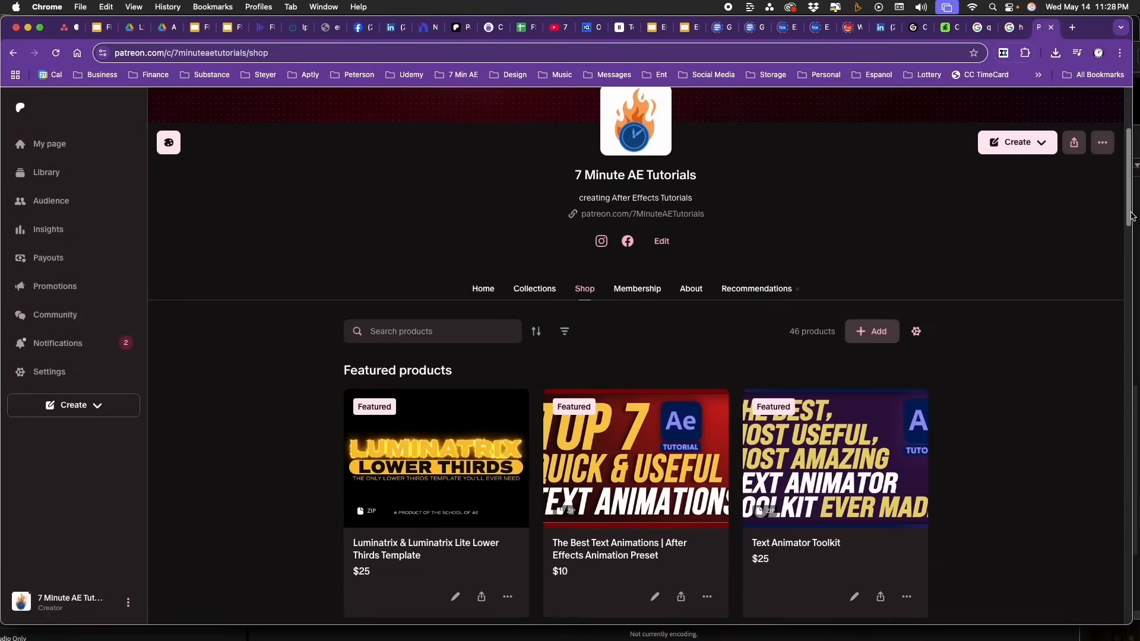
scroll("down", 3)
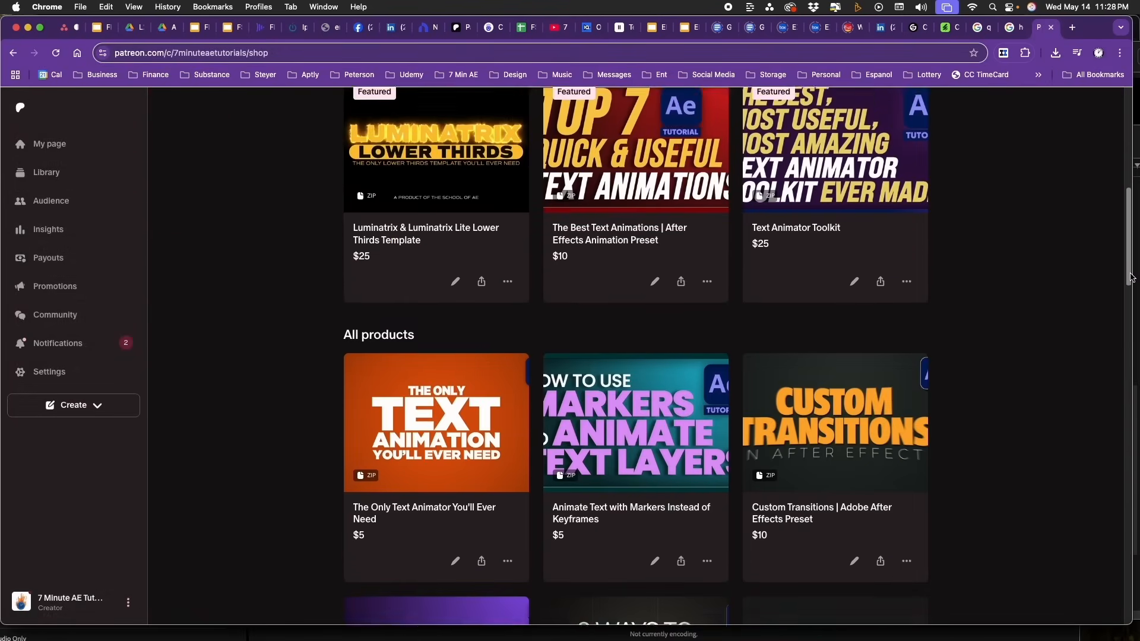
scroll("down", 3)
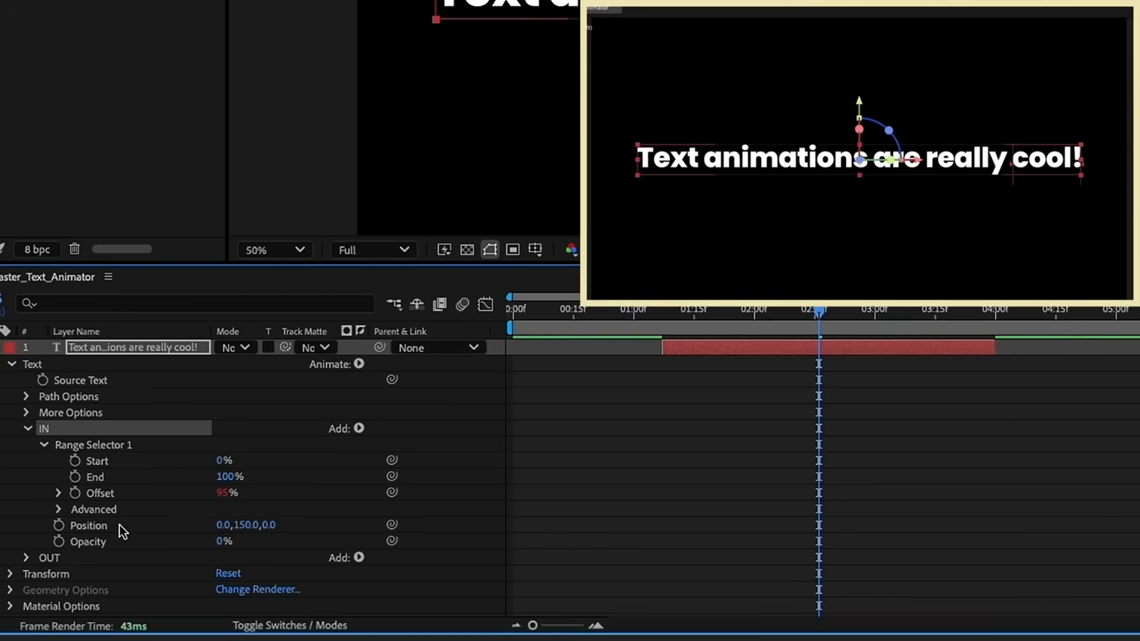
left_click(705, 309)
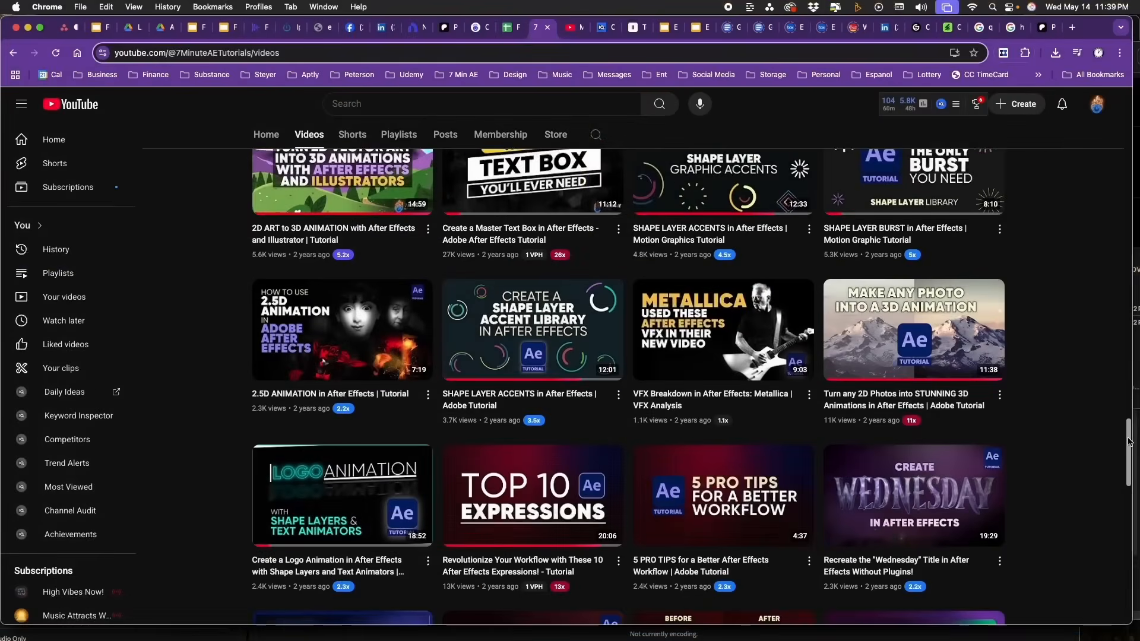
scroll("down", 3)
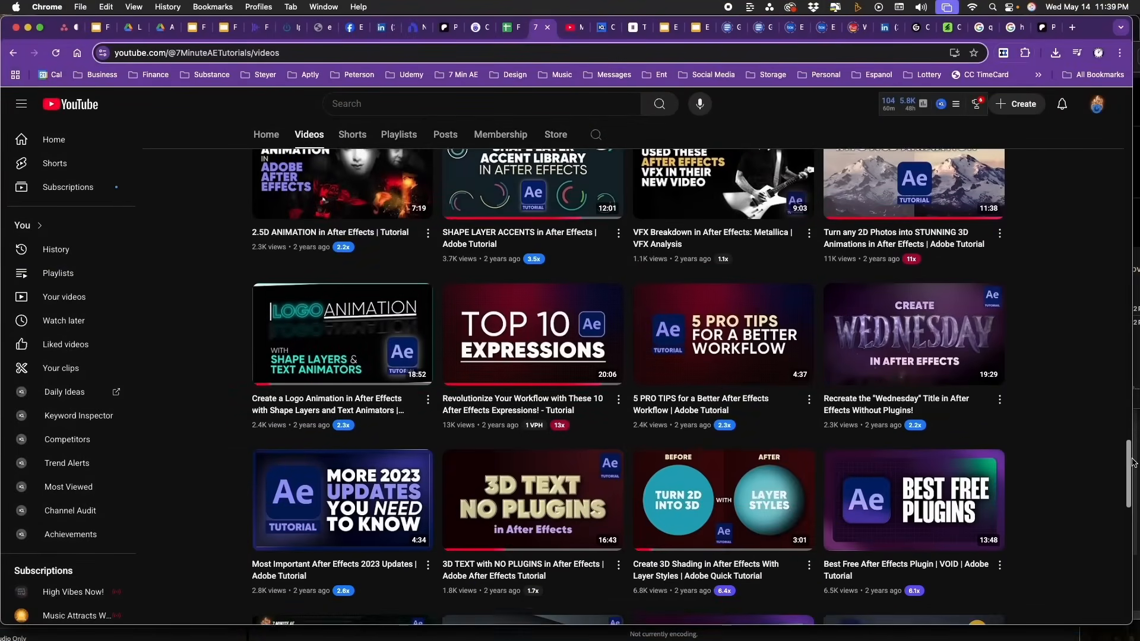
scroll("down", 3)
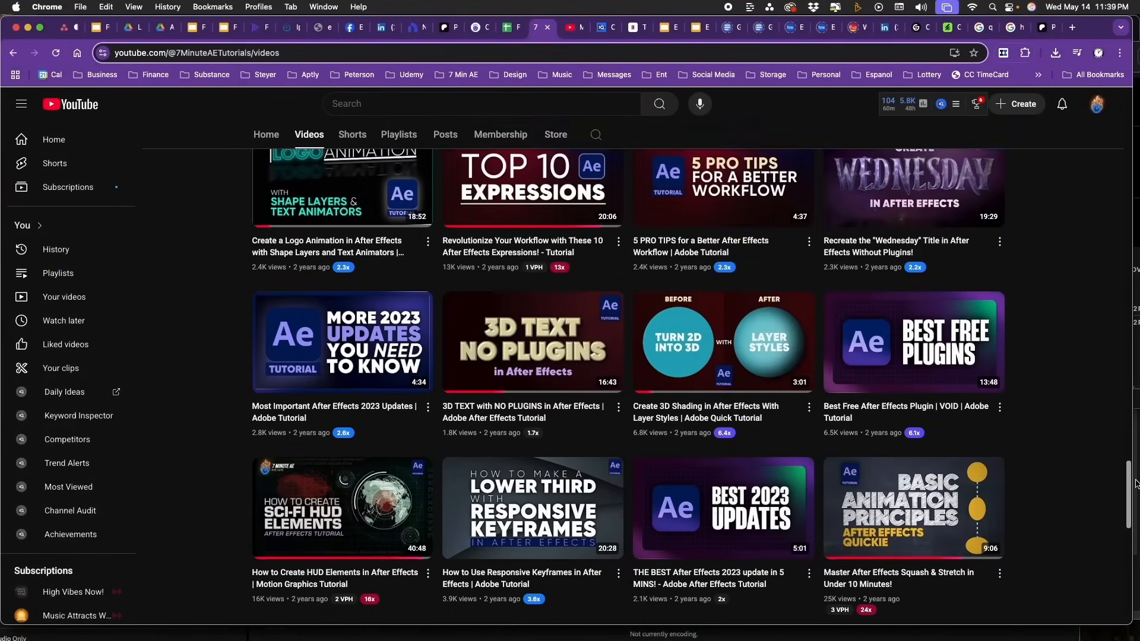
scroll("down", 3)
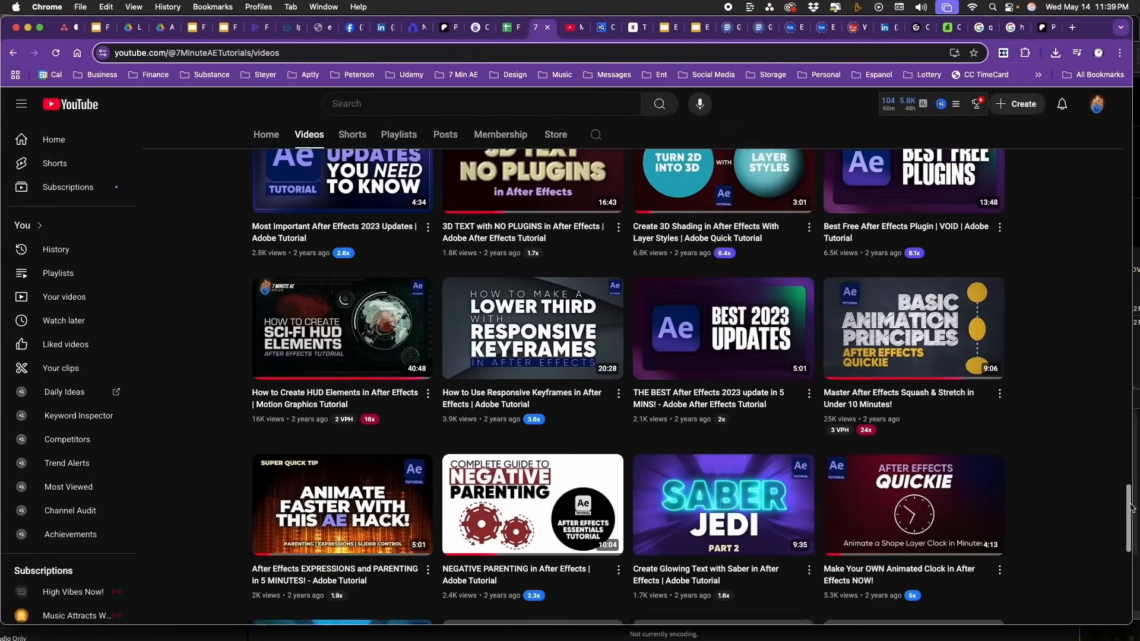
scroll("down", 3)
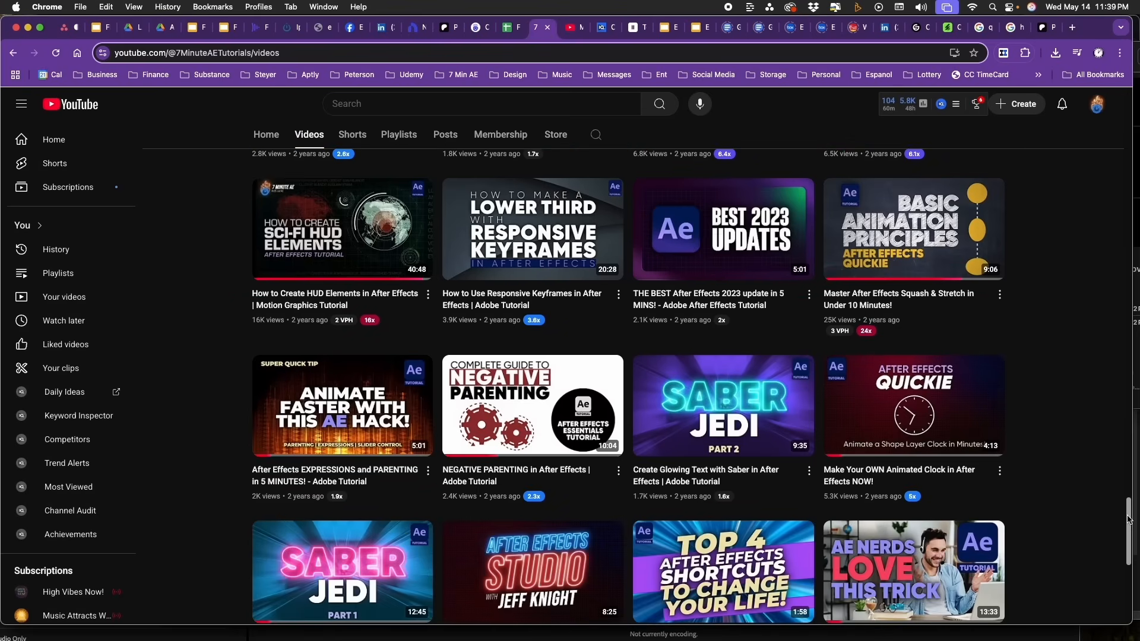
scroll("down", 3)
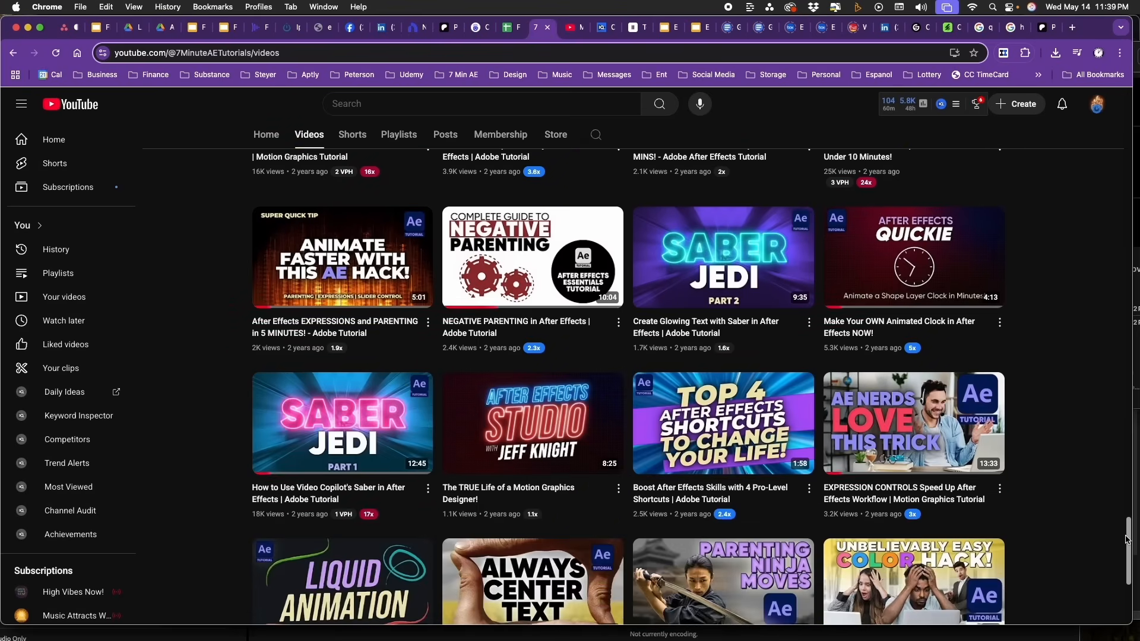
scroll("down", 3)
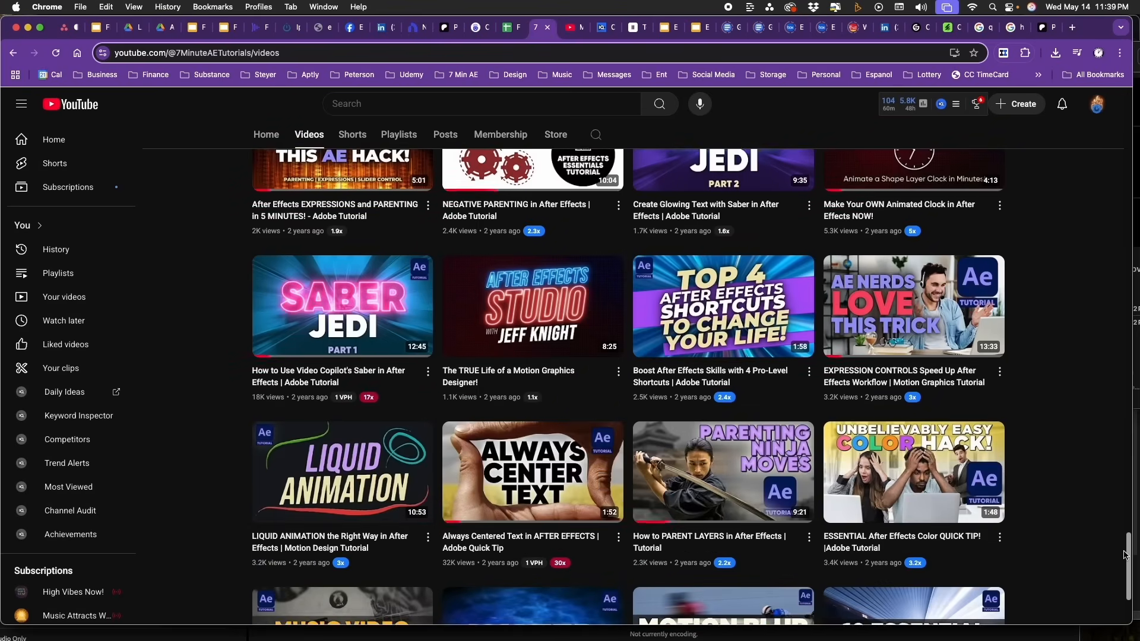